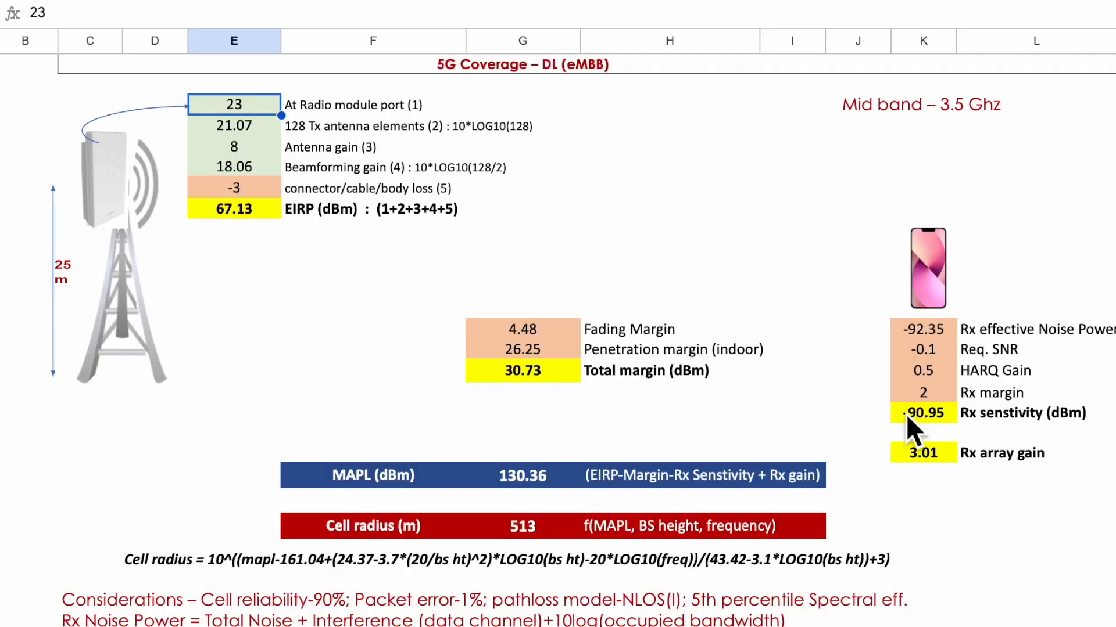
mouse_move(623, 138)
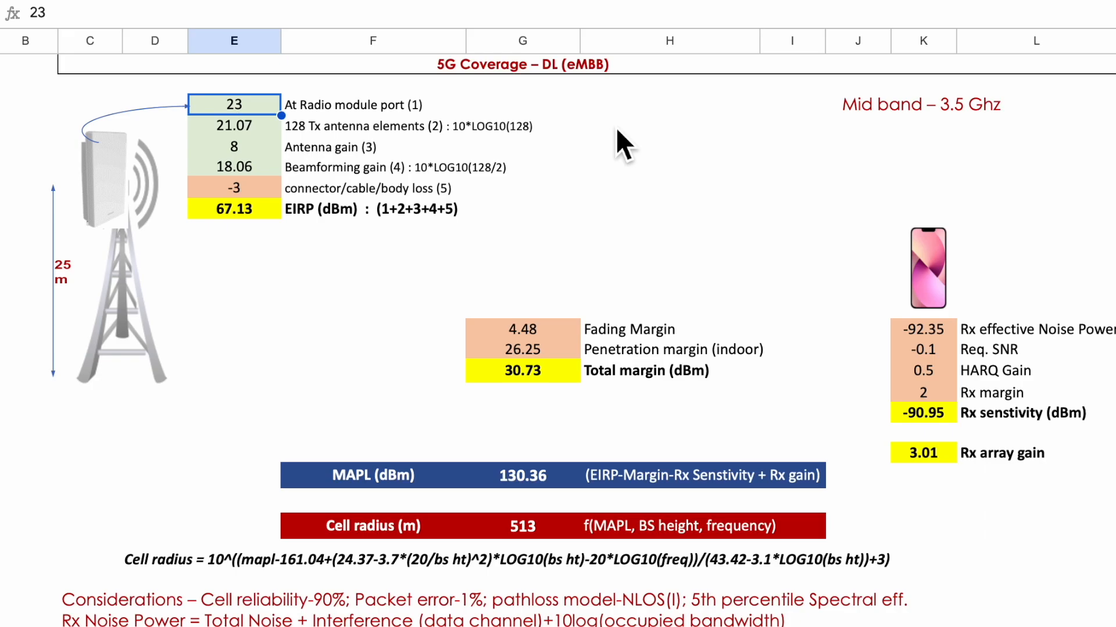
mouse_move(892, 154)
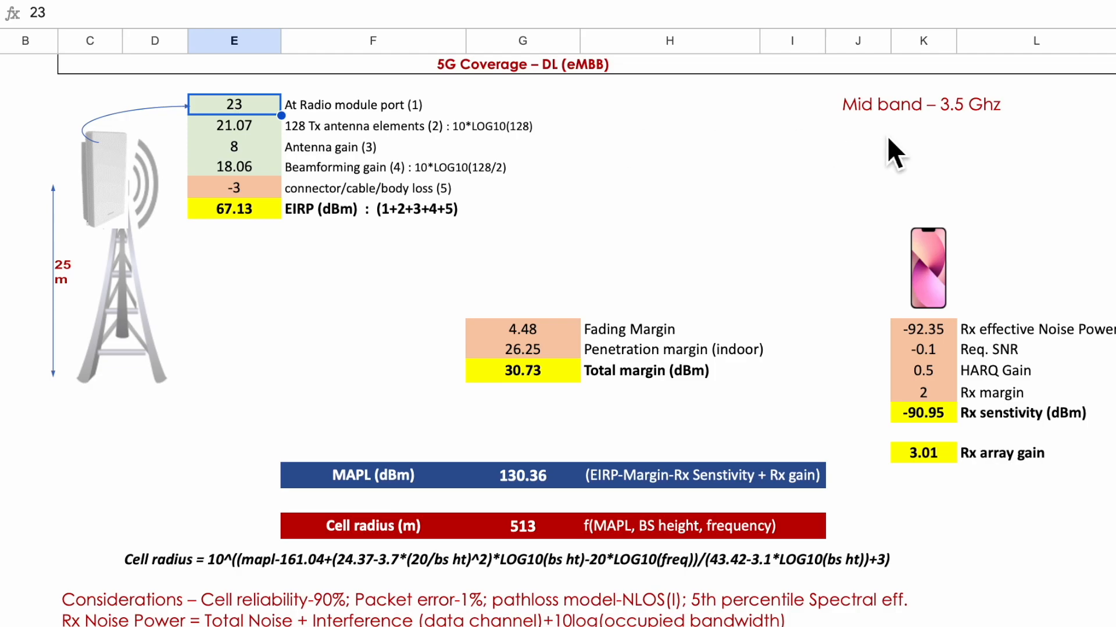
mouse_move(576, 446)
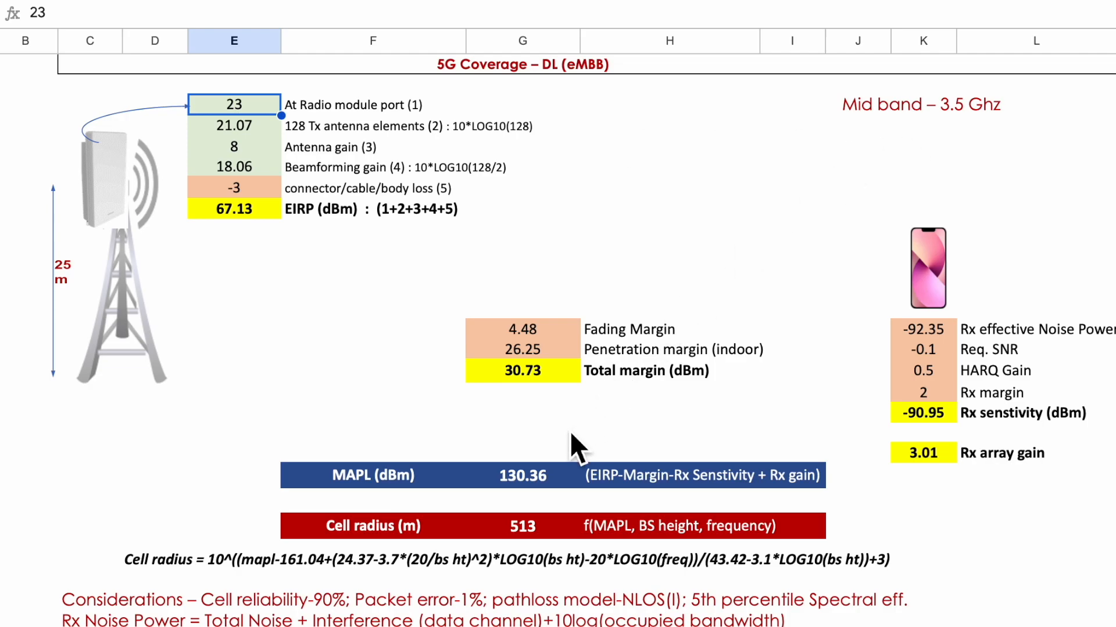
mouse_move(544, 450)
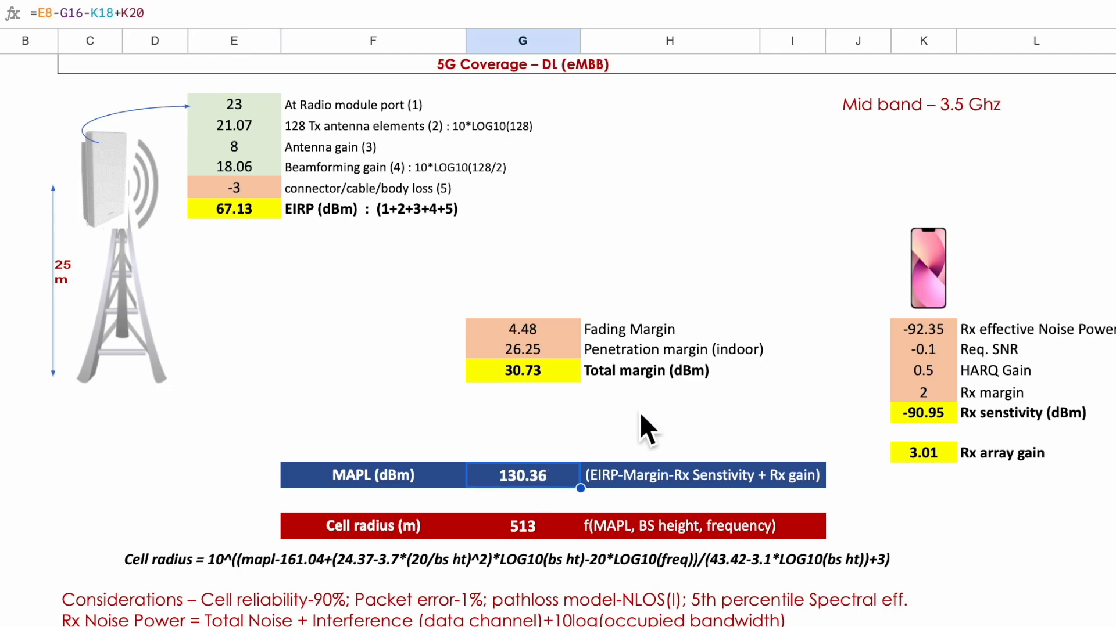
mouse_move(730, 398)
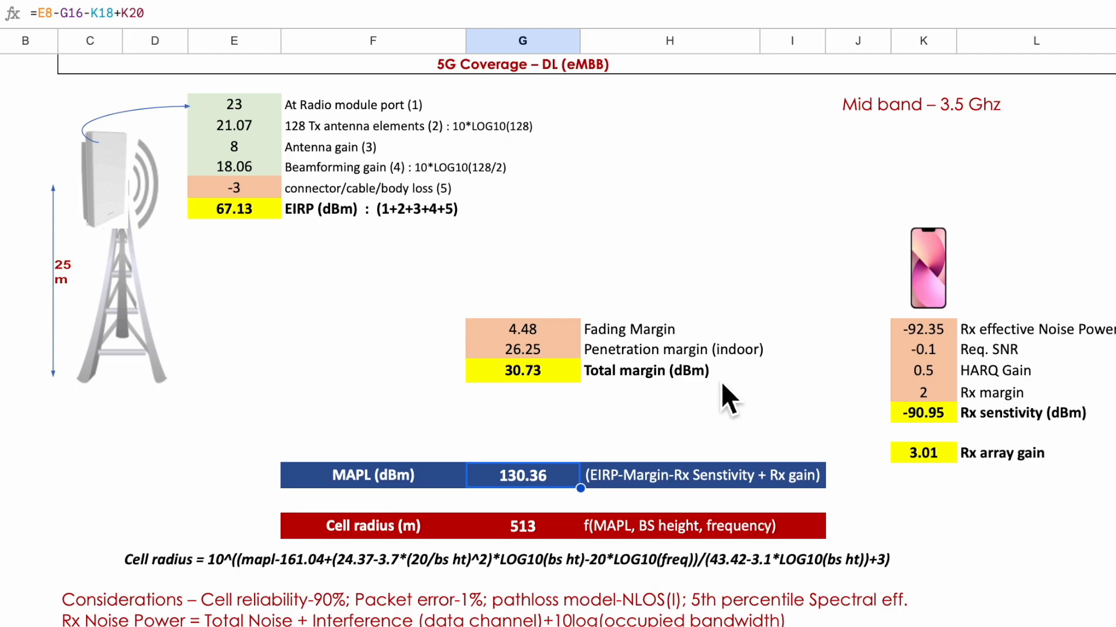
mouse_move(714, 258)
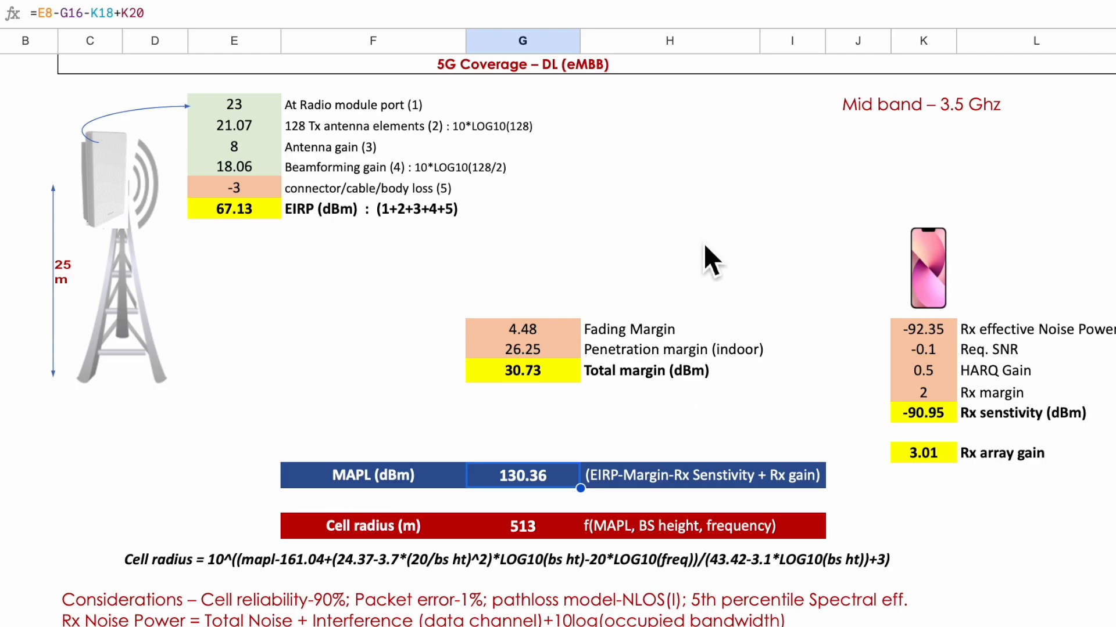
mouse_move(613, 375)
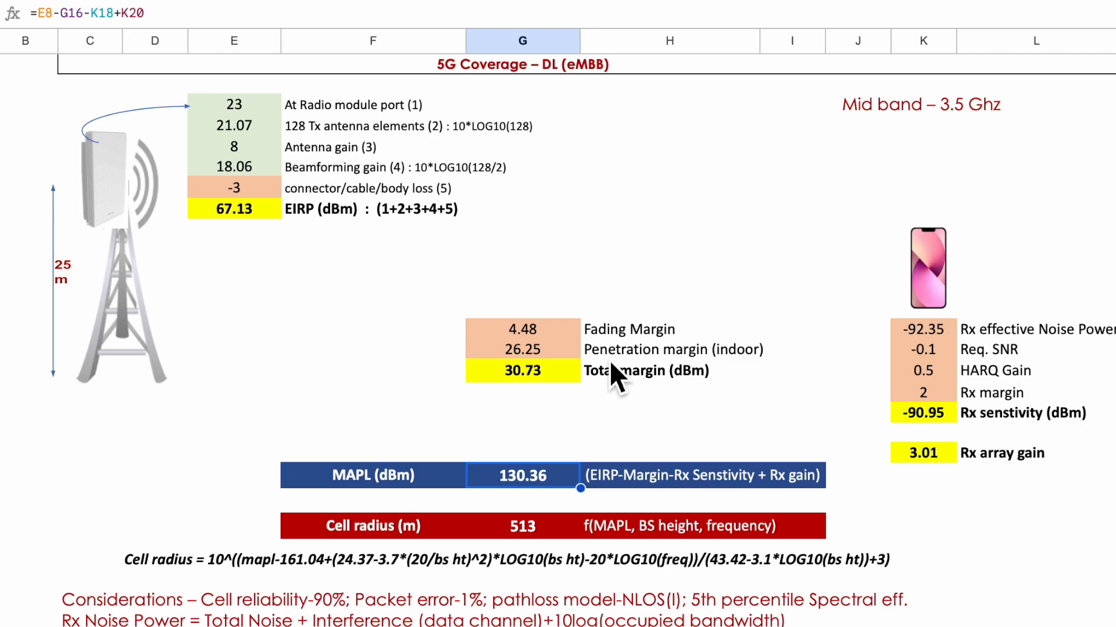
mouse_move(740, 306)
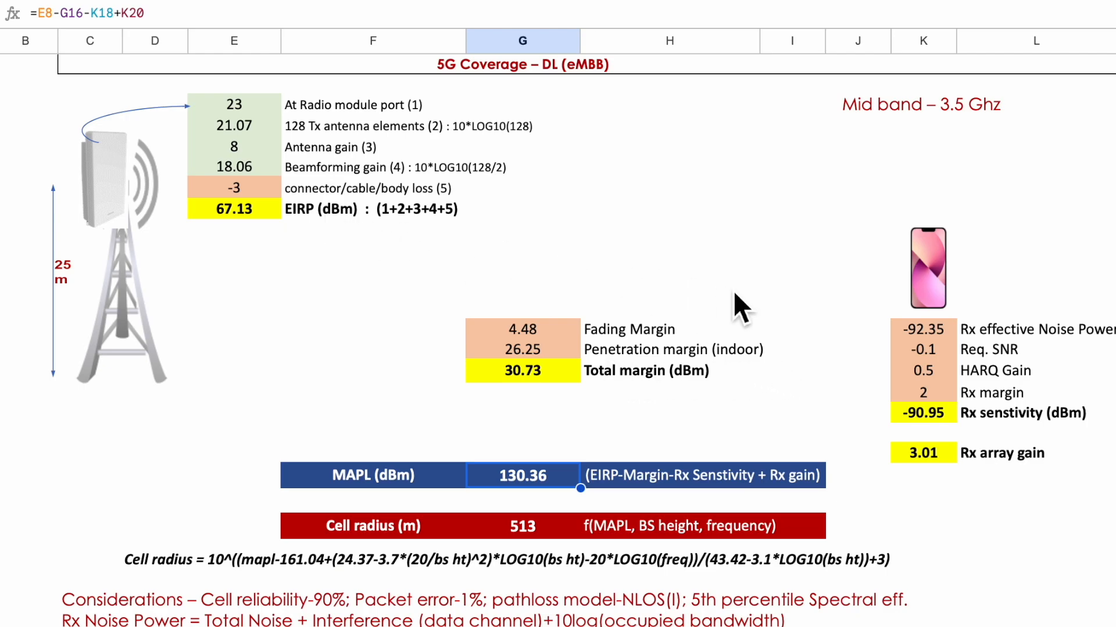
mouse_move(811, 327)
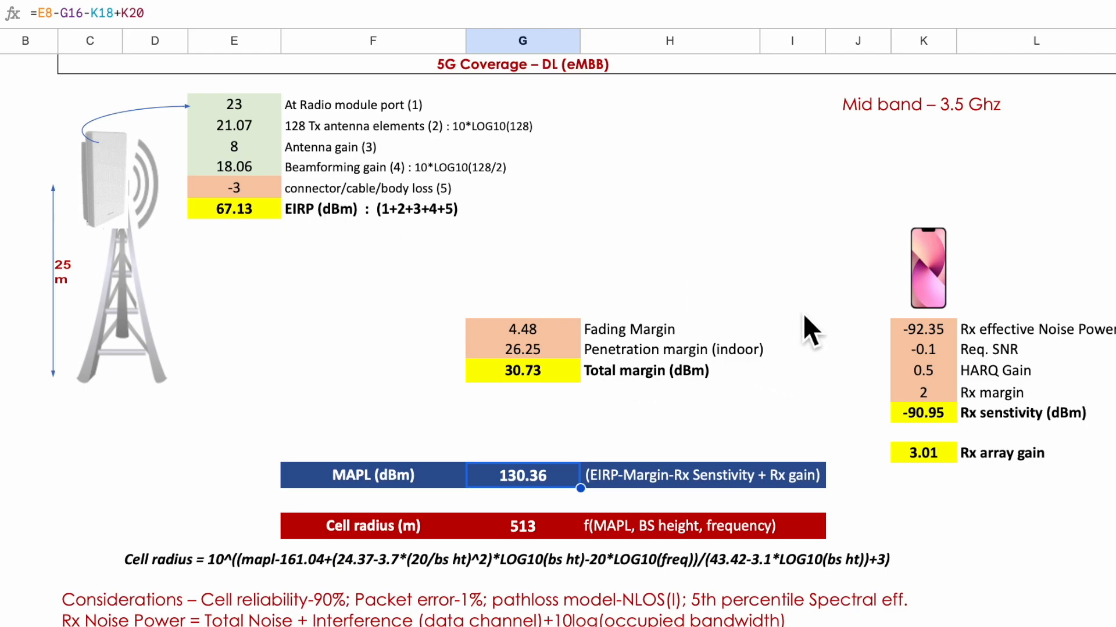
mouse_move(676, 477)
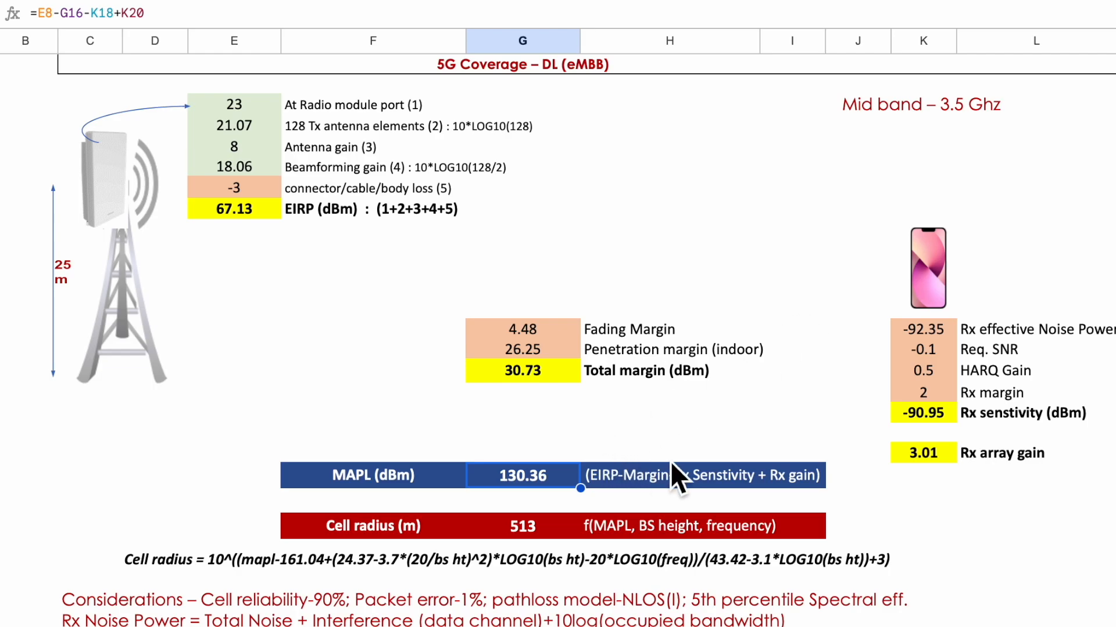
mouse_move(839, 490)
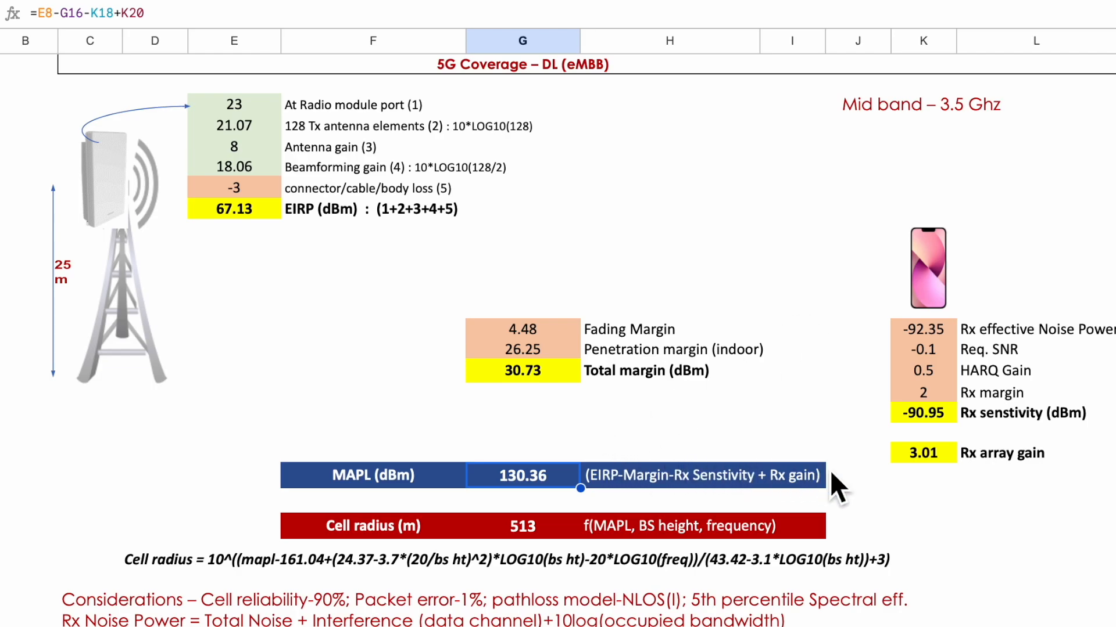
mouse_move(626, 505)
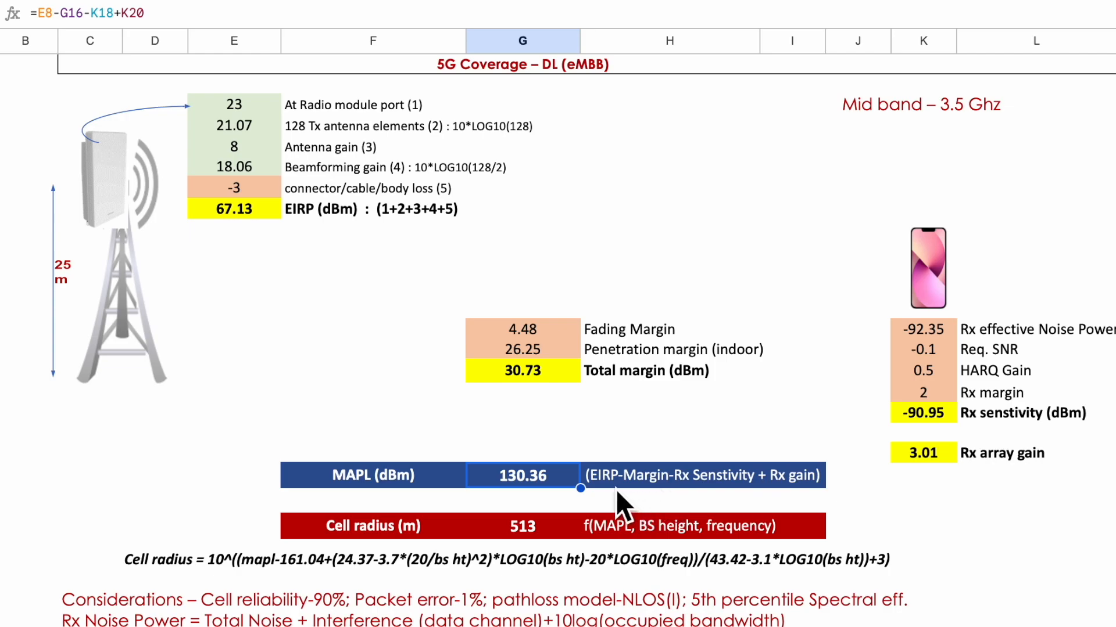
mouse_move(396, 245)
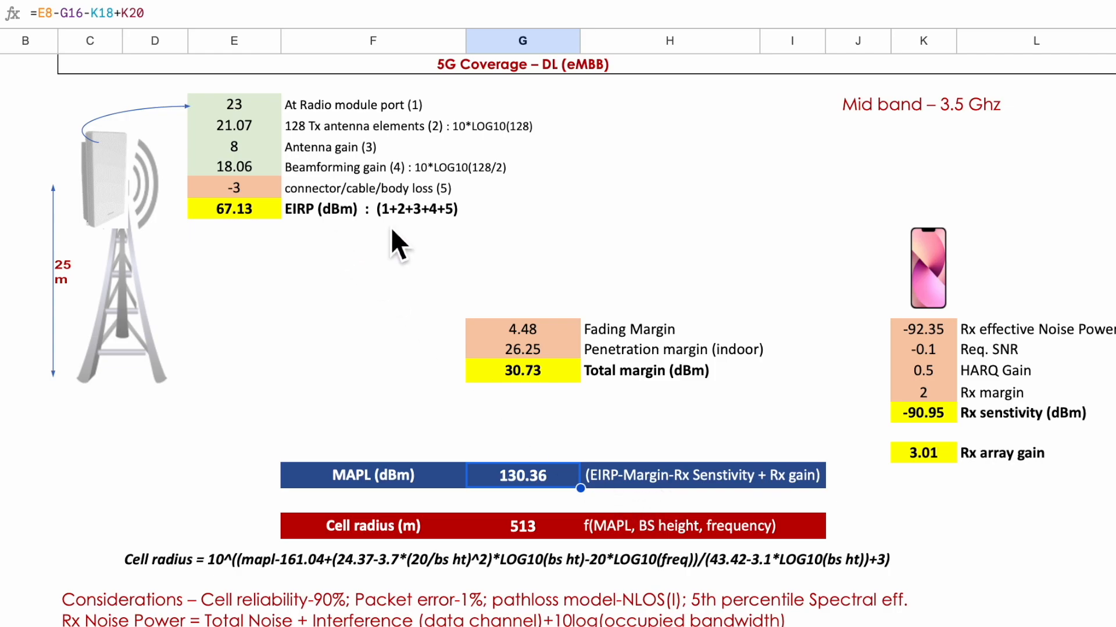
mouse_move(587, 359)
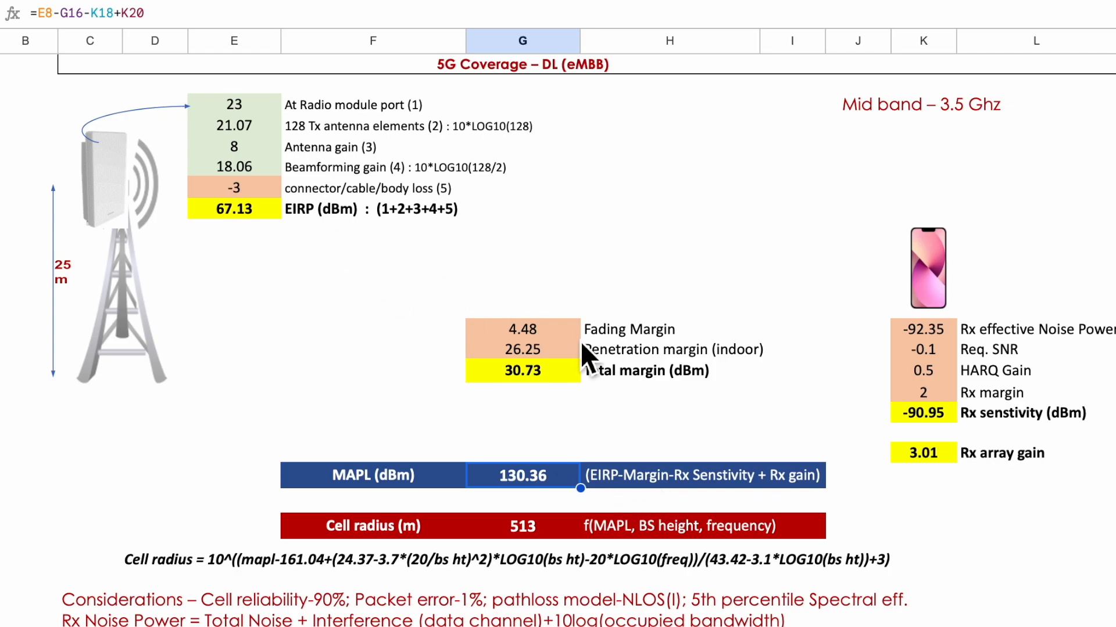
mouse_move(691, 396)
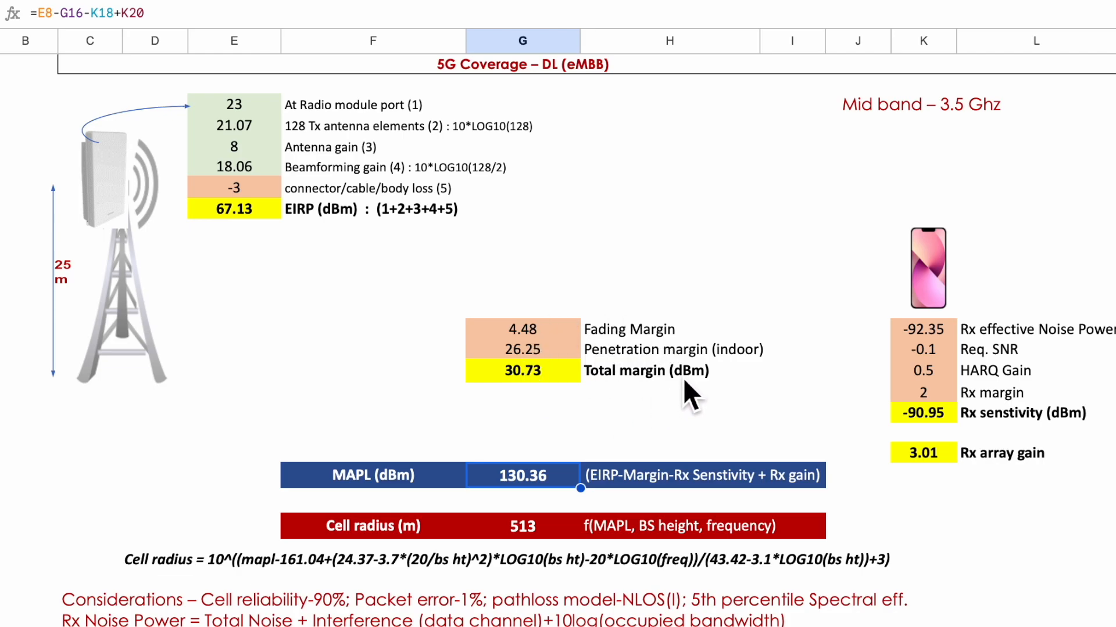
mouse_move(1028, 393)
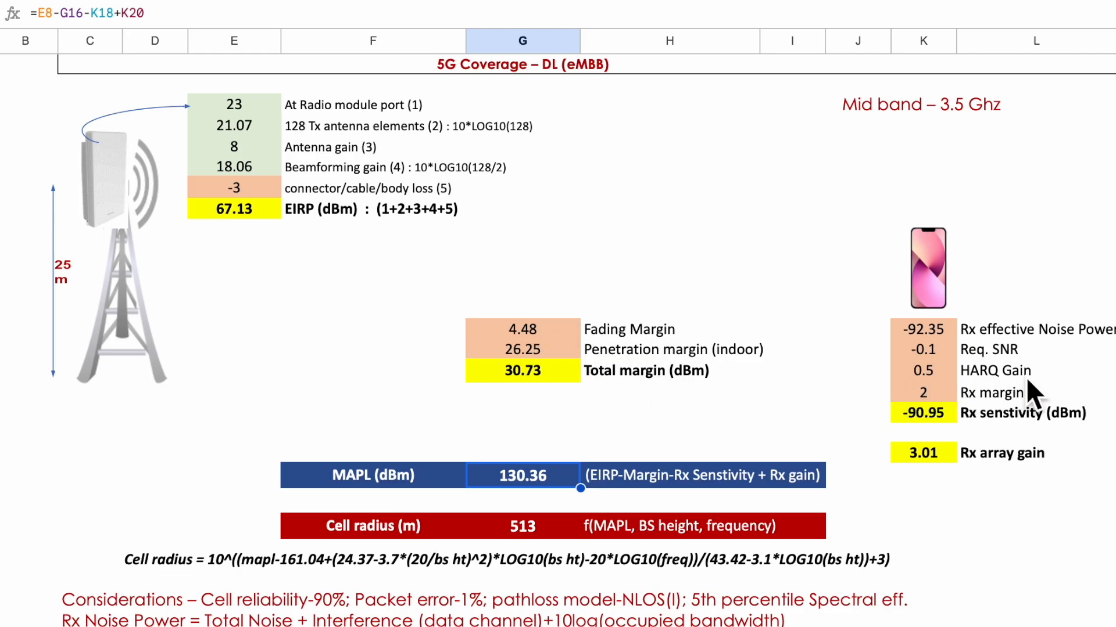
mouse_move(1039, 473)
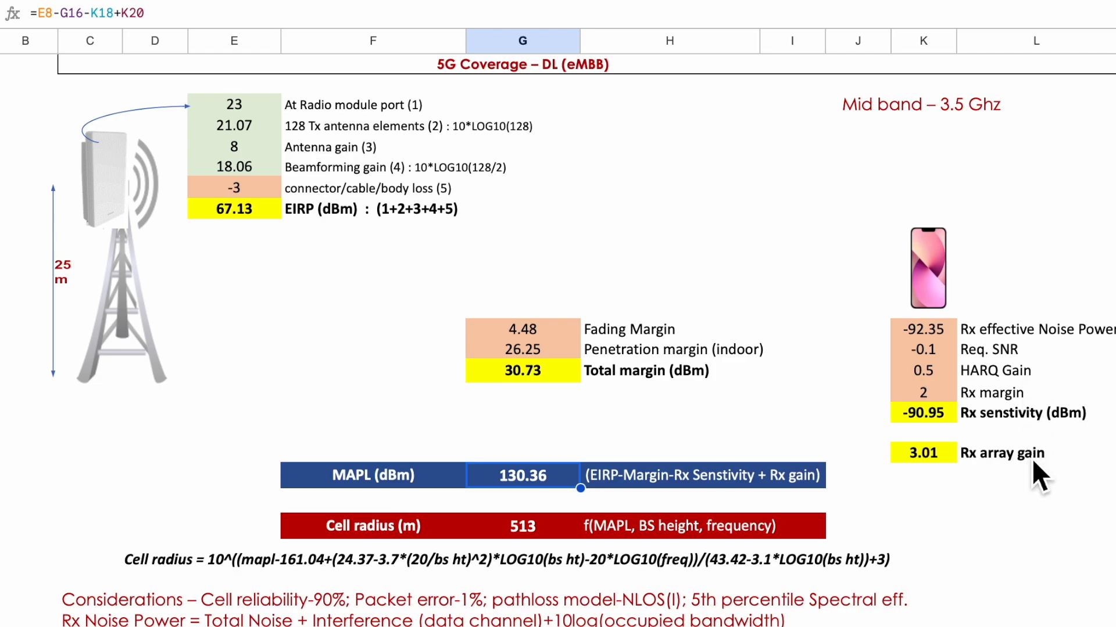
mouse_move(674, 420)
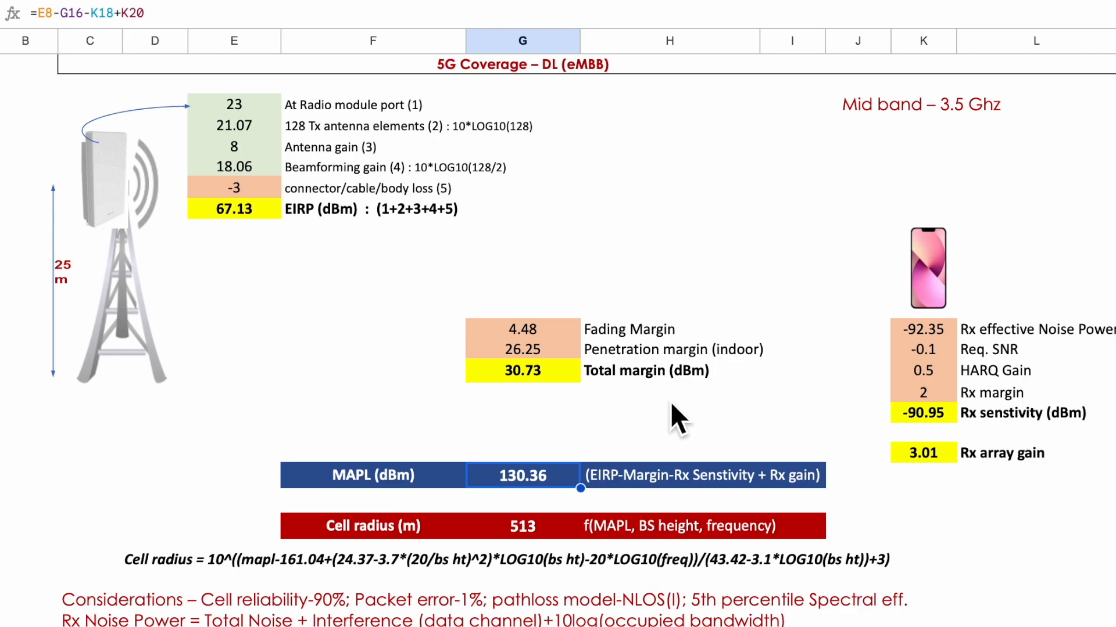
mouse_move(312, 228)
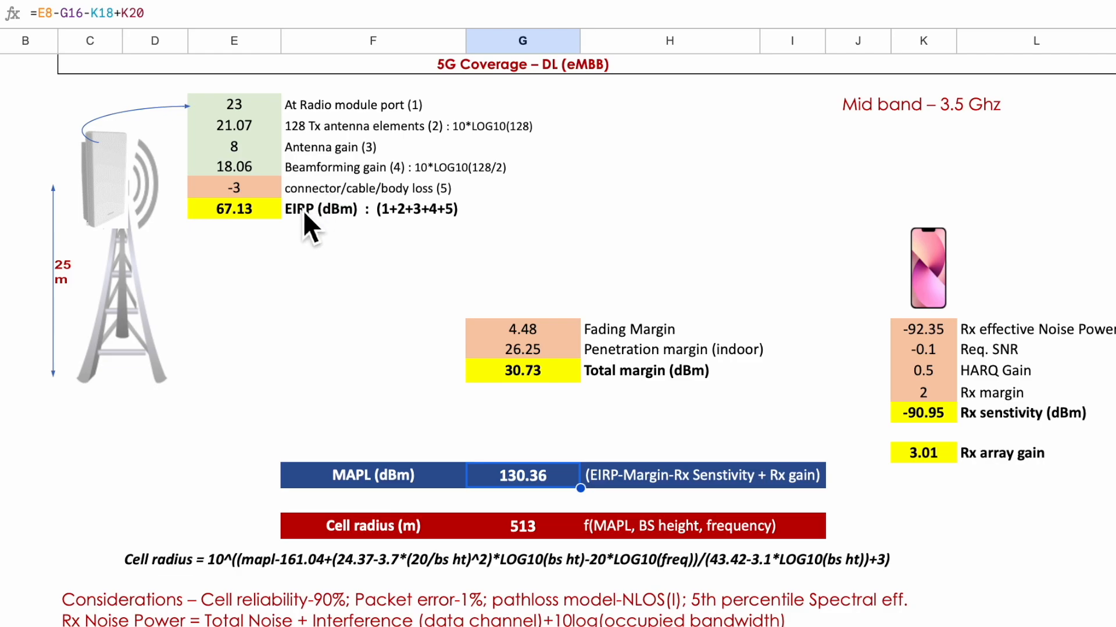
mouse_move(313, 249)
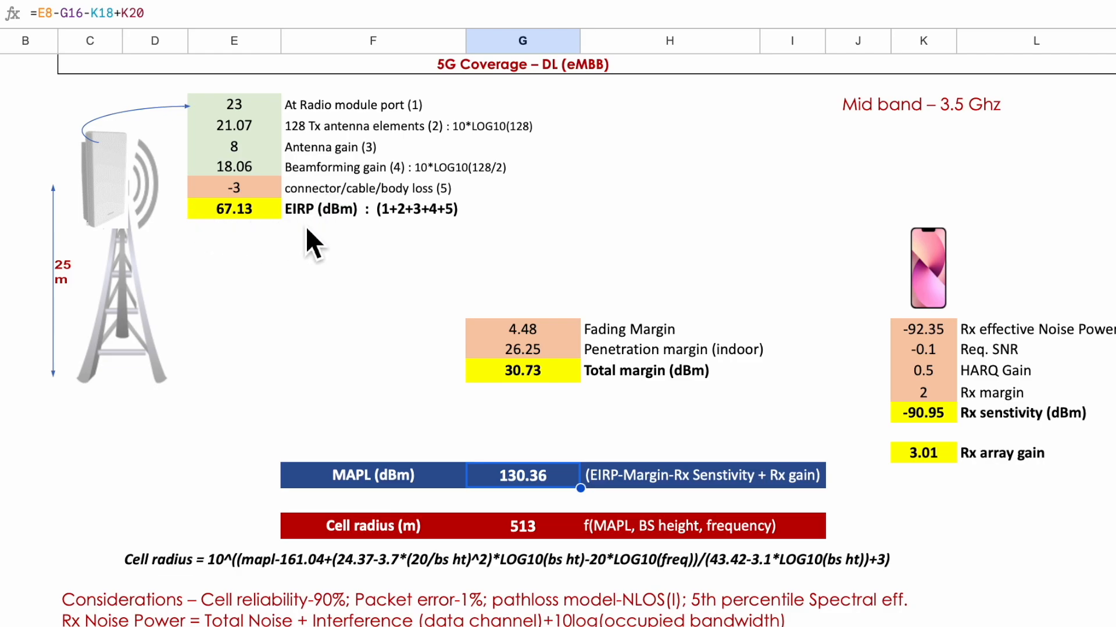
mouse_move(168, 181)
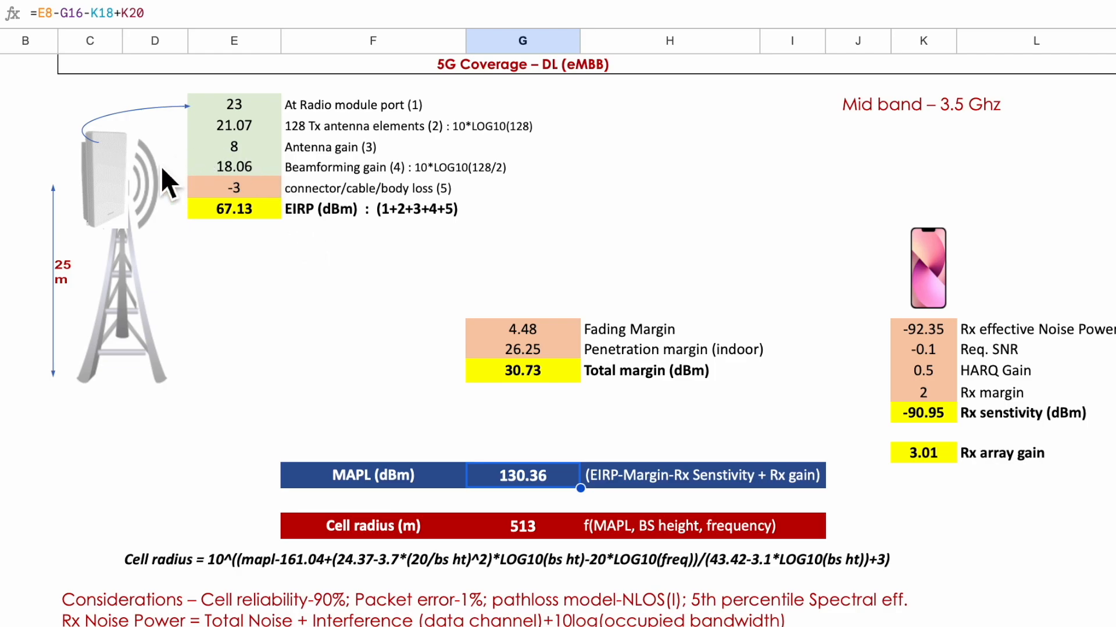
mouse_move(256, 118)
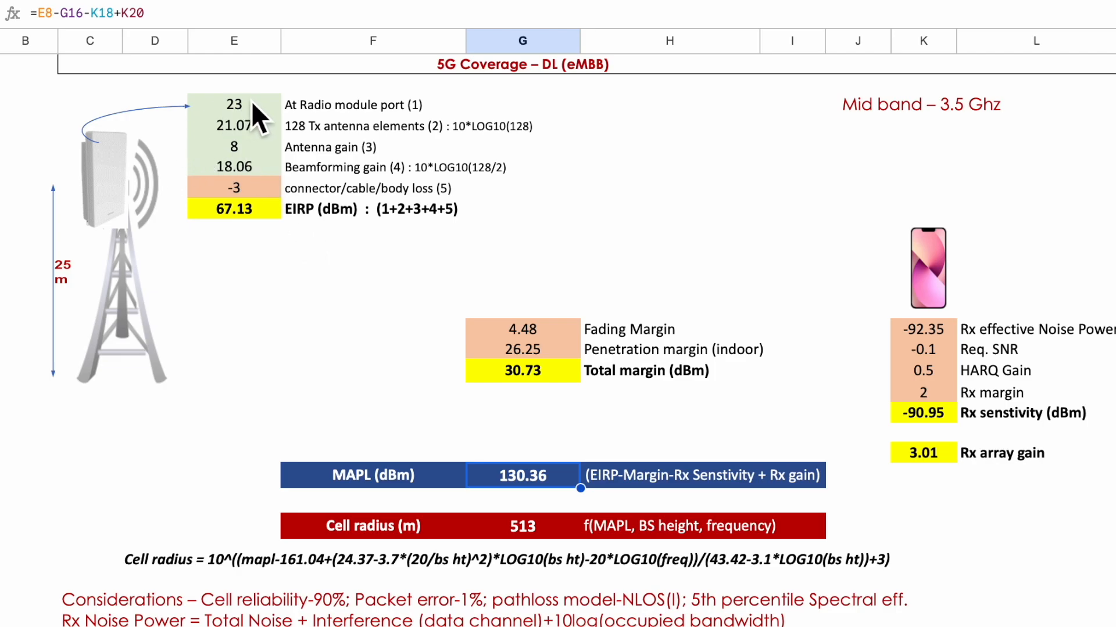
mouse_move(271, 124)
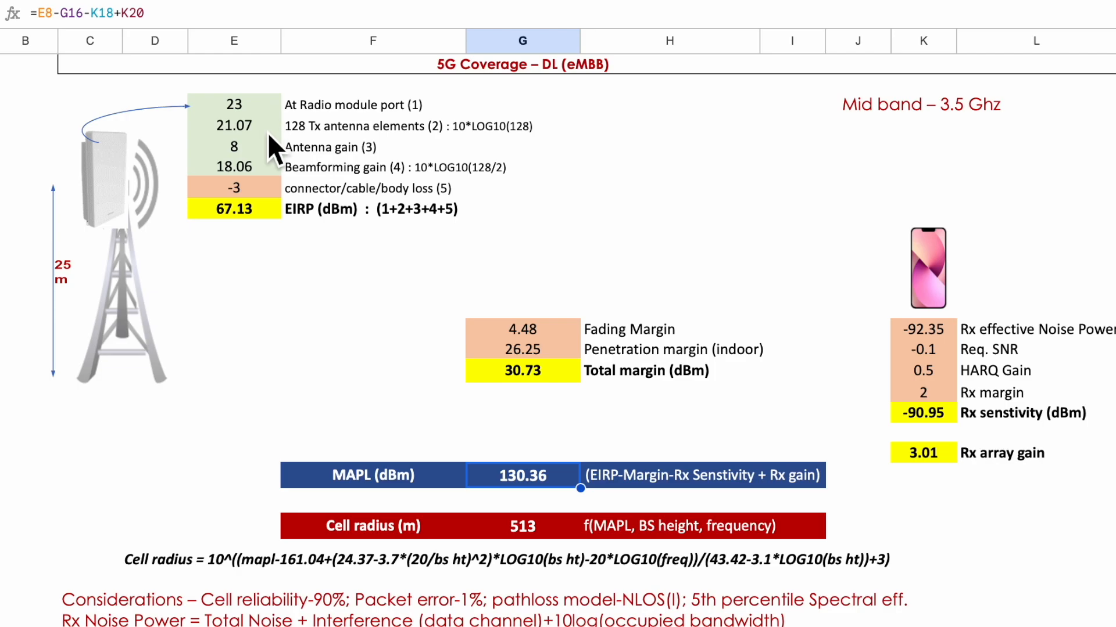
mouse_move(316, 149)
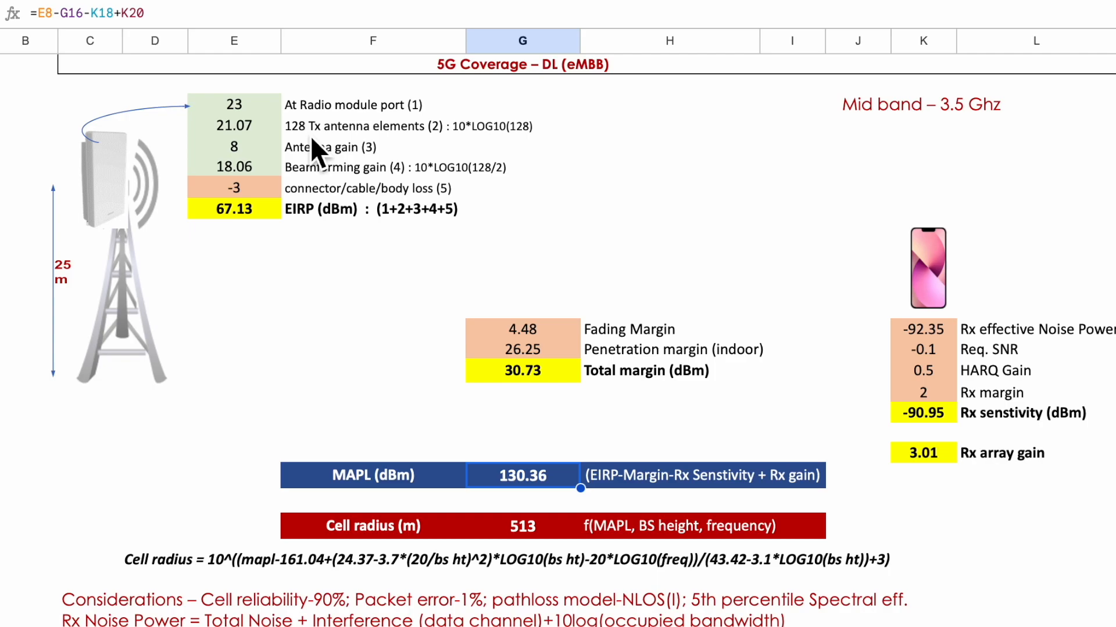
mouse_move(270, 147)
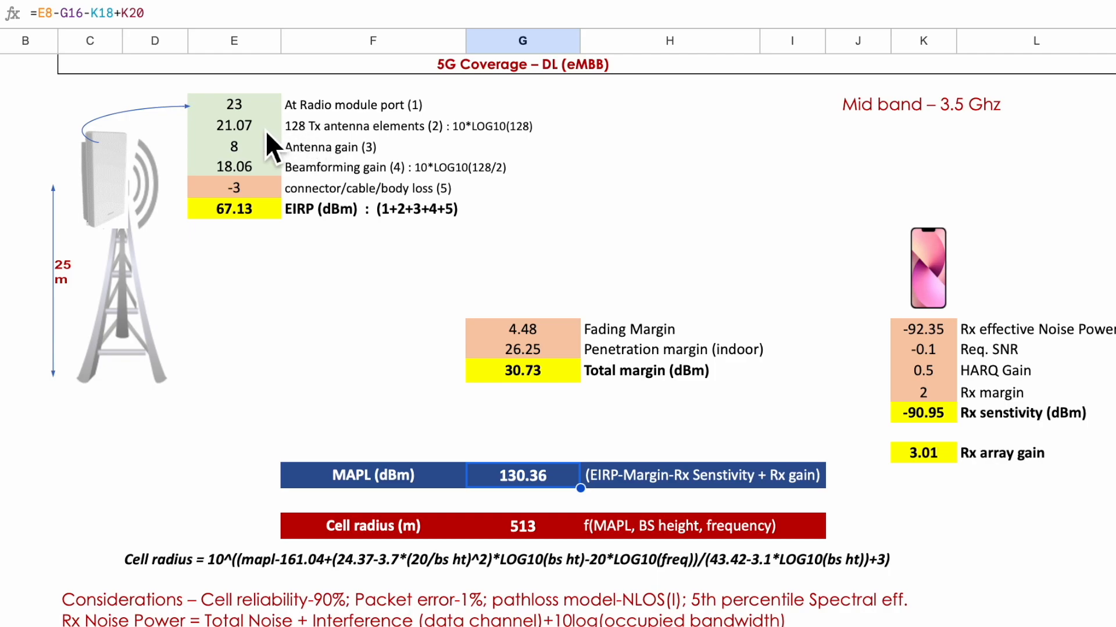
mouse_move(272, 194)
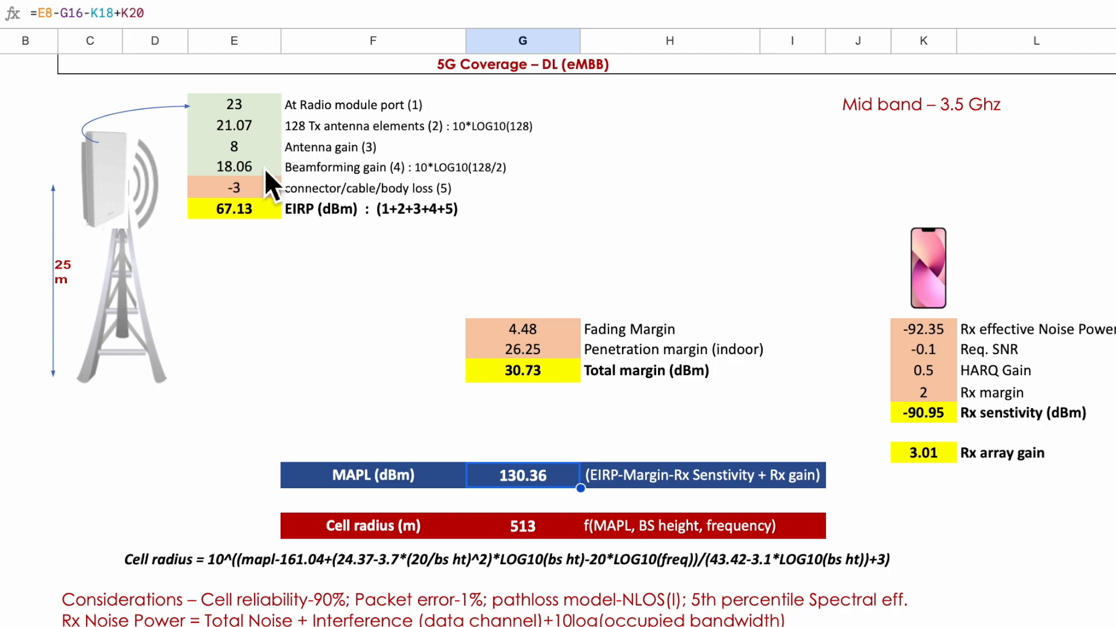
mouse_move(281, 228)
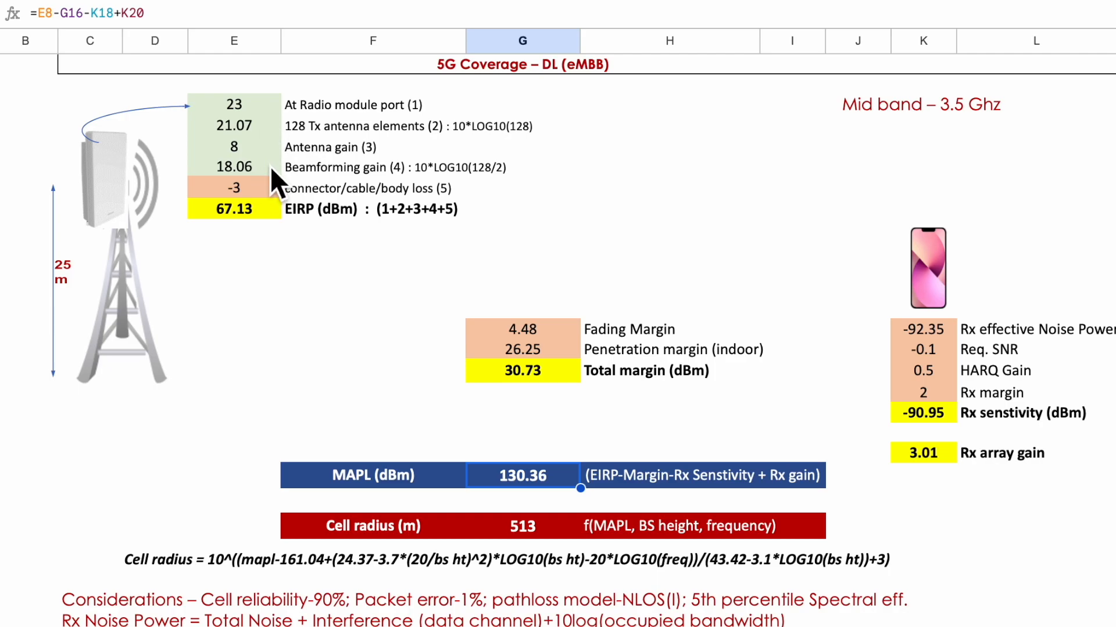
mouse_move(321, 218)
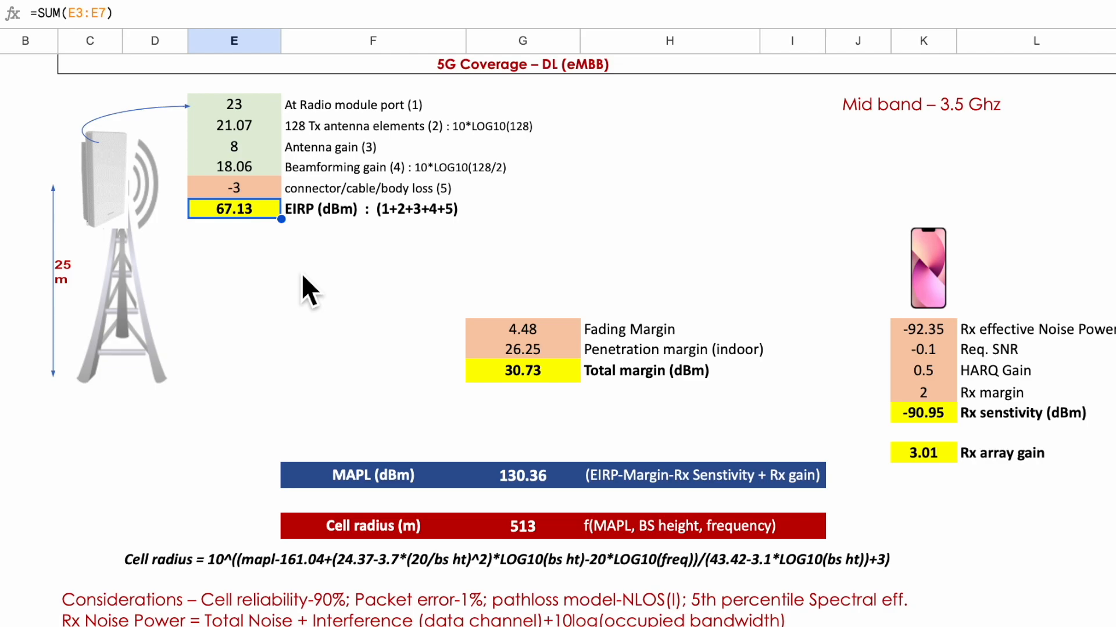
mouse_move(502, 376)
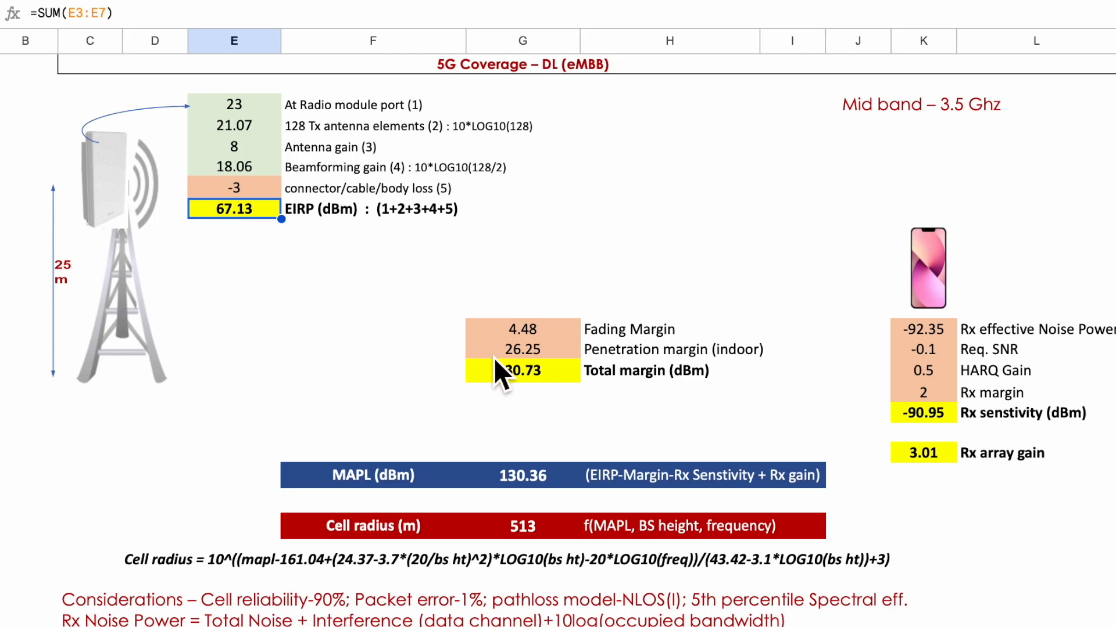
mouse_move(608, 404)
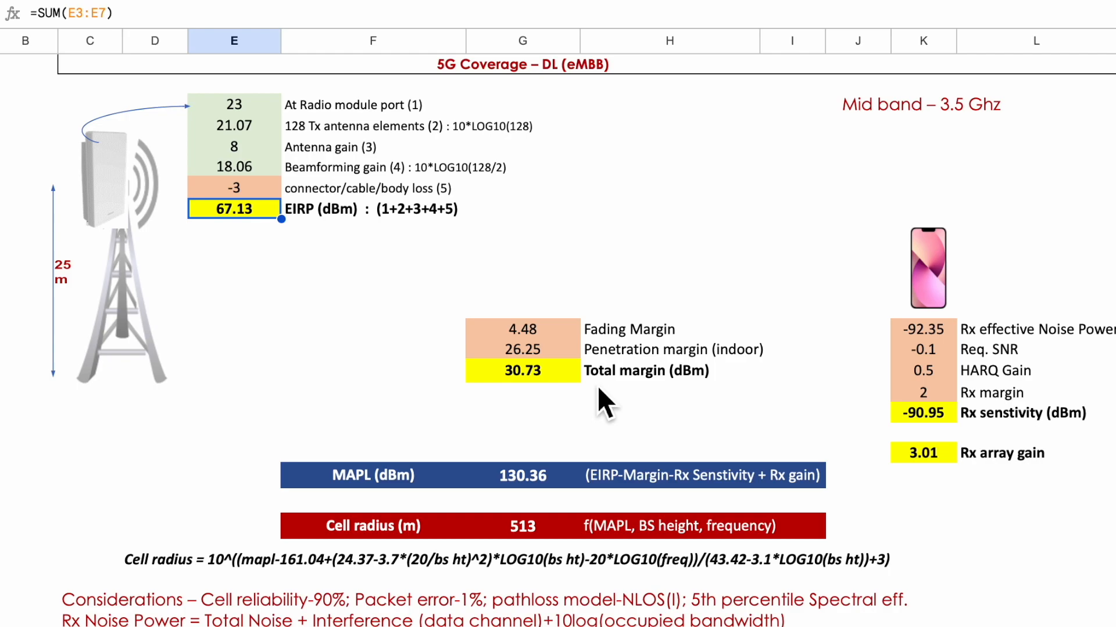
- Review the penetration margin (26.25), Rx sensitivity, Rx array gain and MAPL formulas
click(669, 349)
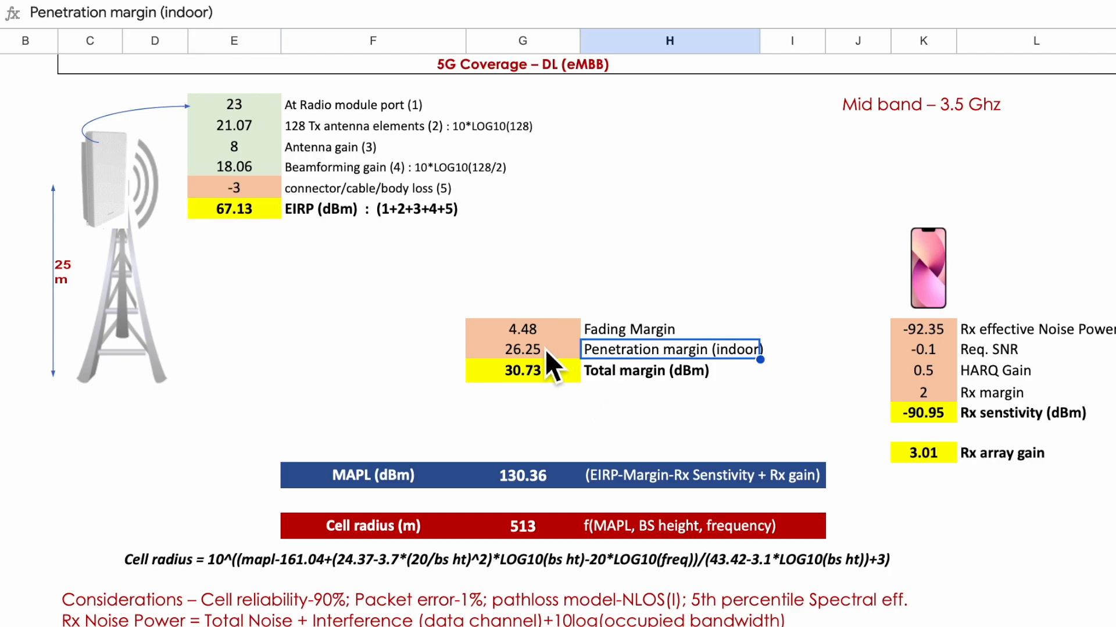
mouse_move(647, 377)
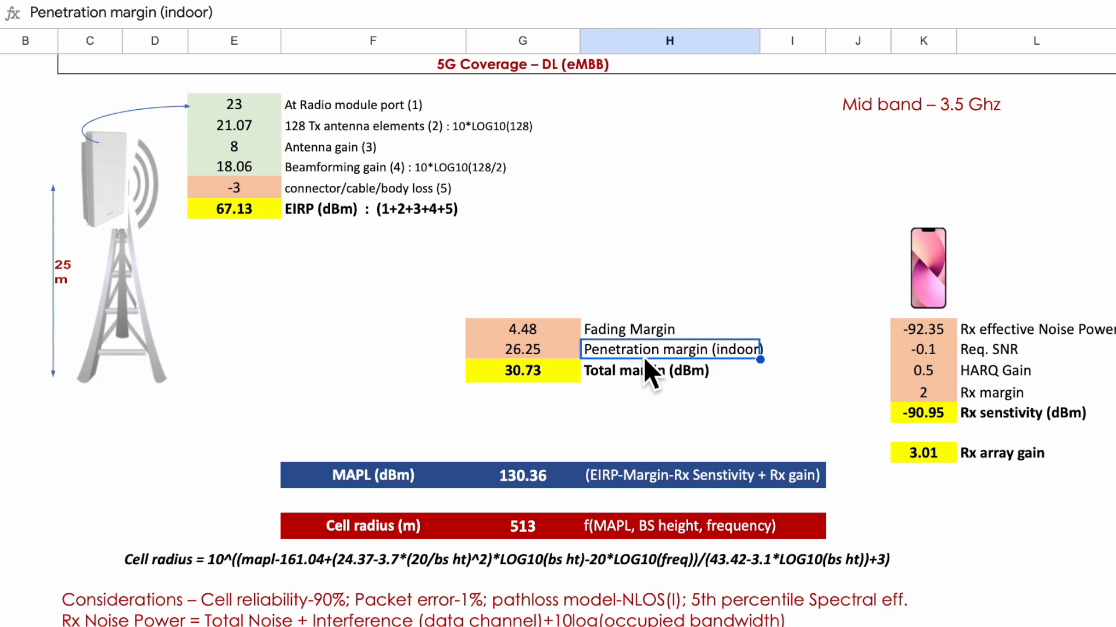
click(522, 348)
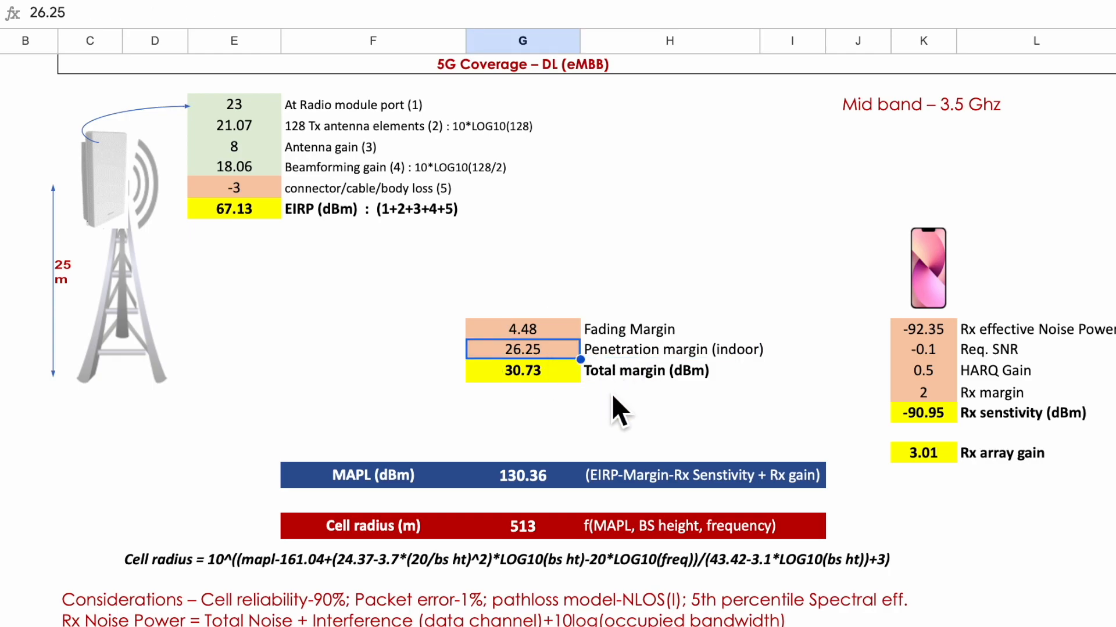
mouse_move(555, 392)
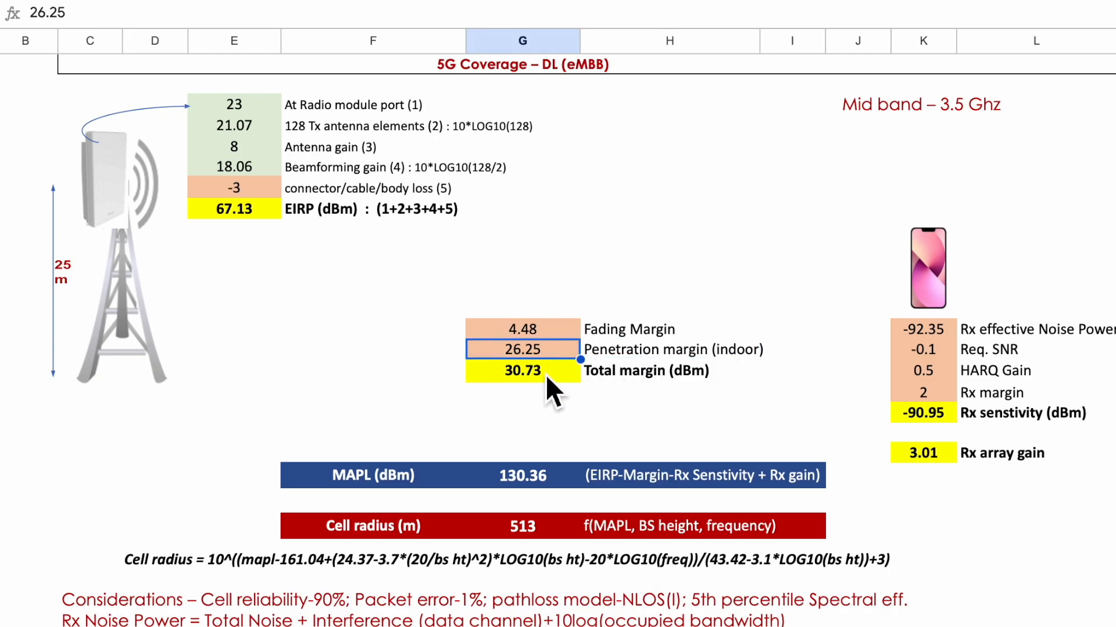
mouse_move(634, 388)
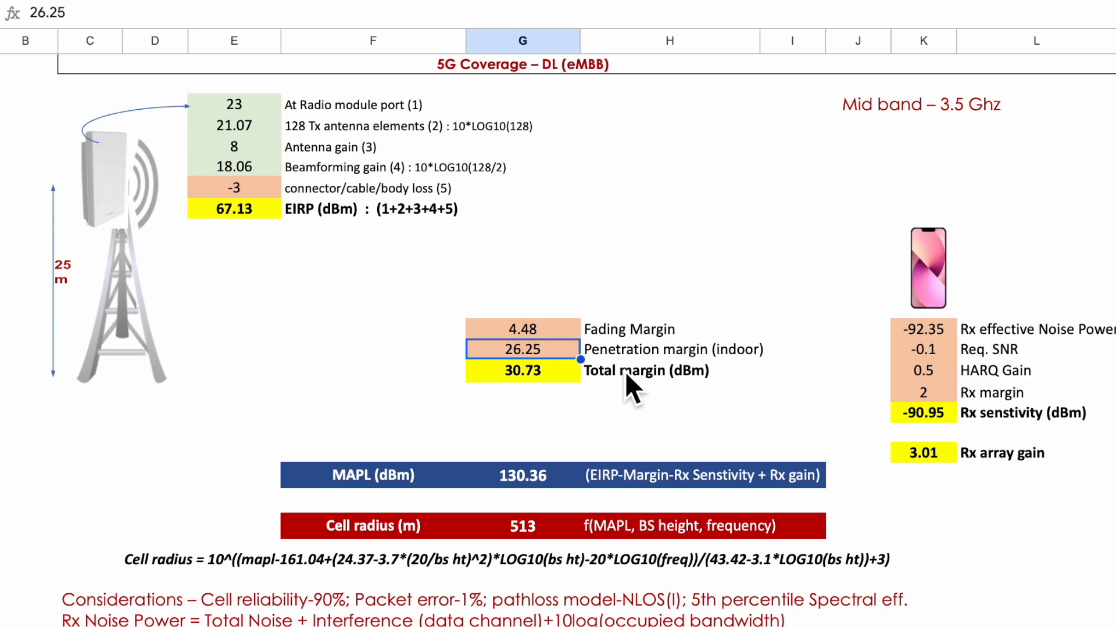
mouse_move(1074, 373)
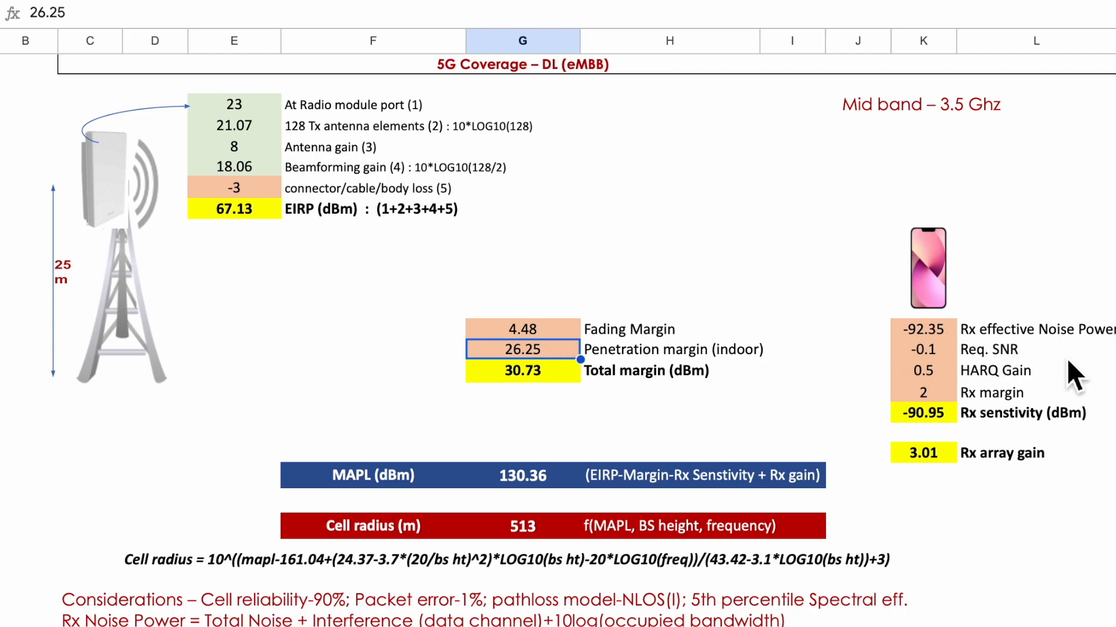
mouse_move(1059, 359)
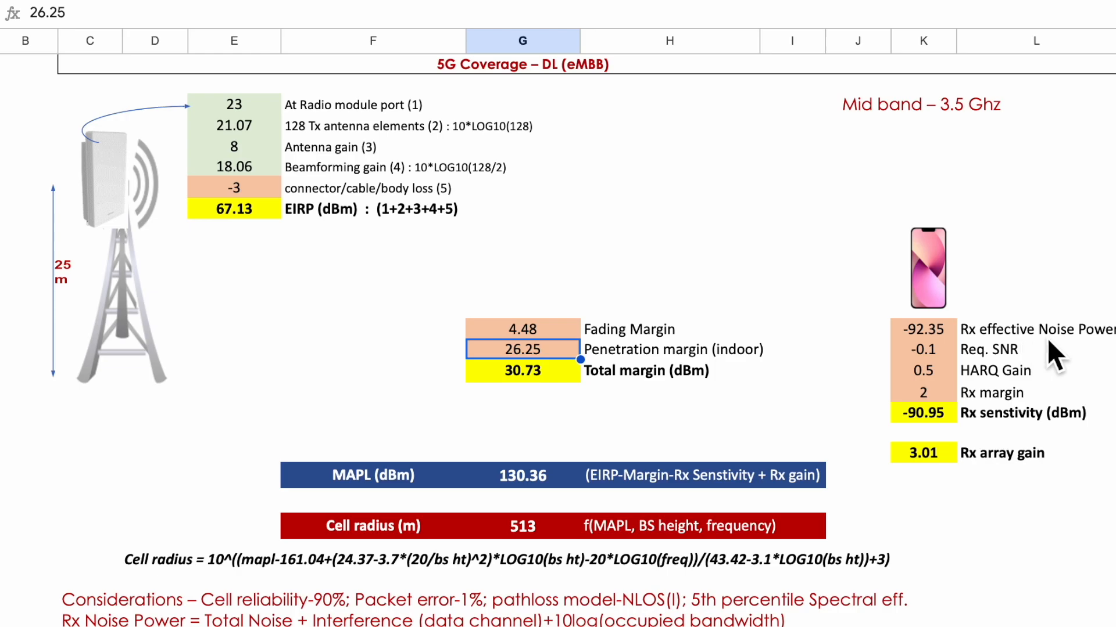
mouse_move(1059, 358)
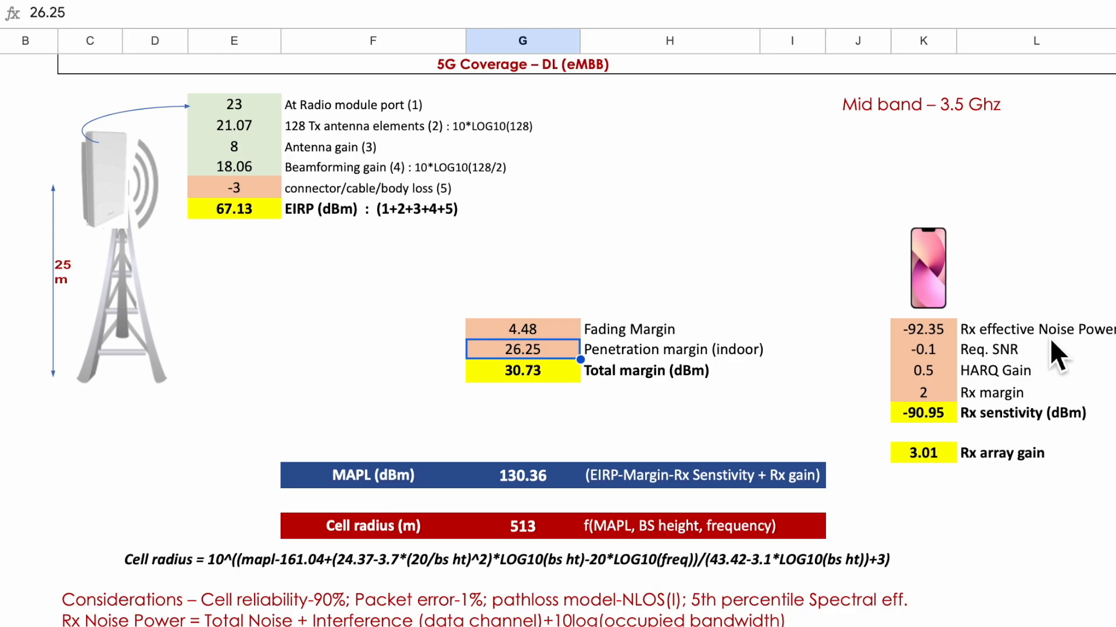
mouse_move(948, 355)
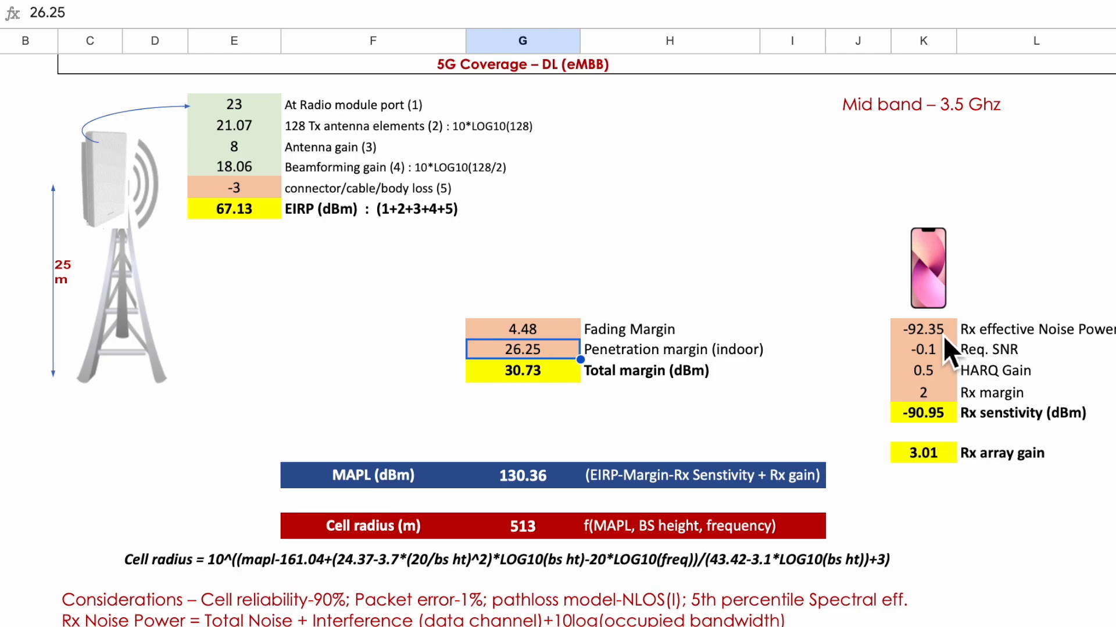
mouse_move(961, 352)
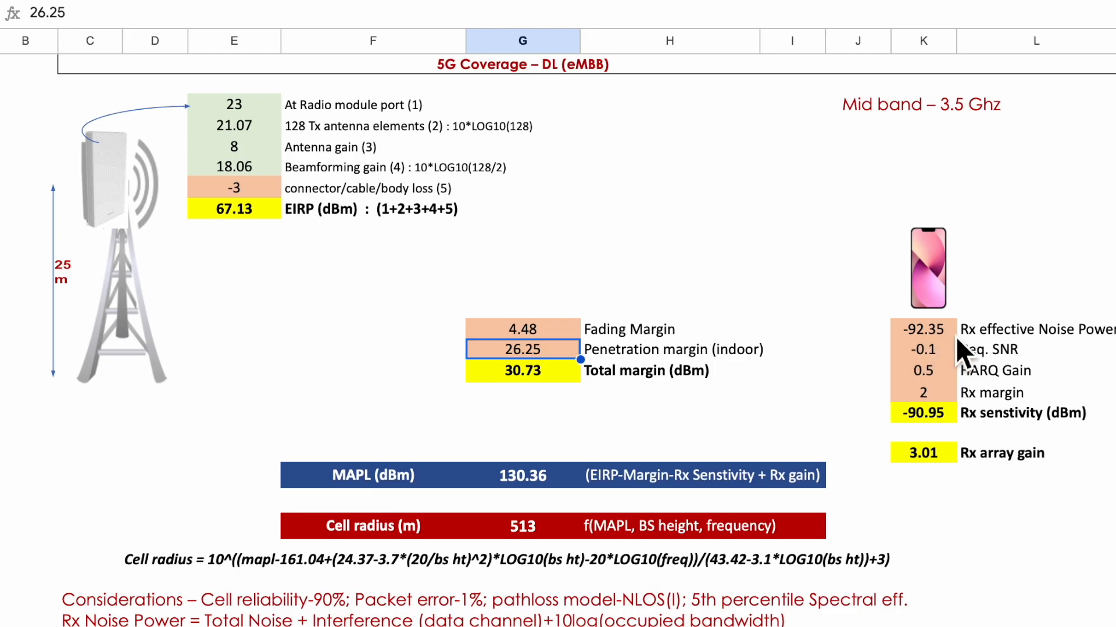
mouse_move(1051, 362)
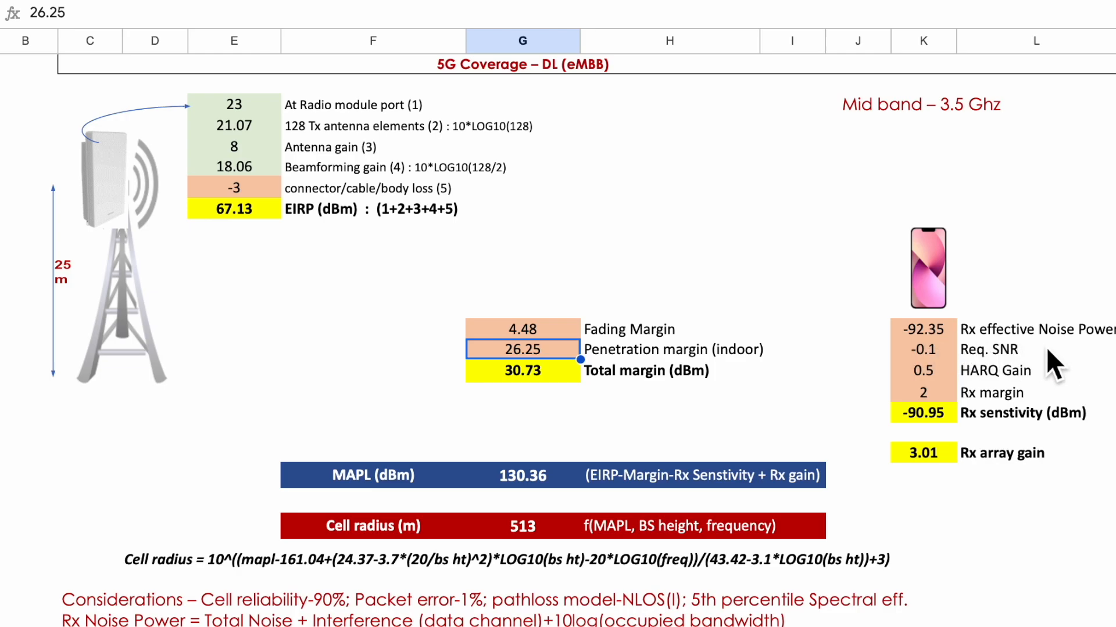
mouse_move(1063, 363)
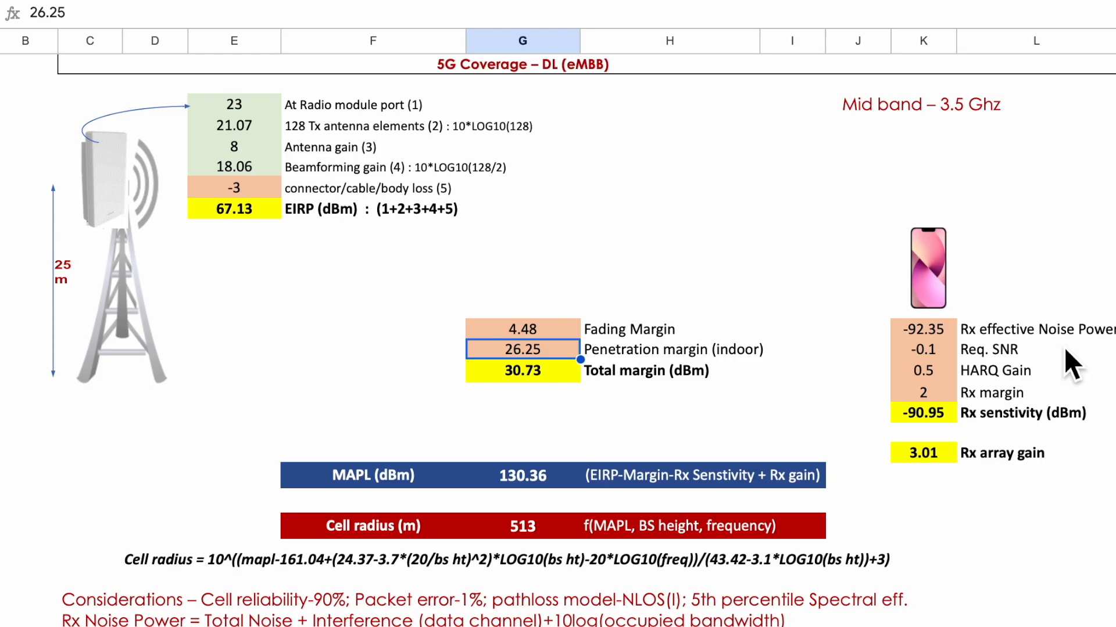
mouse_move(1045, 412)
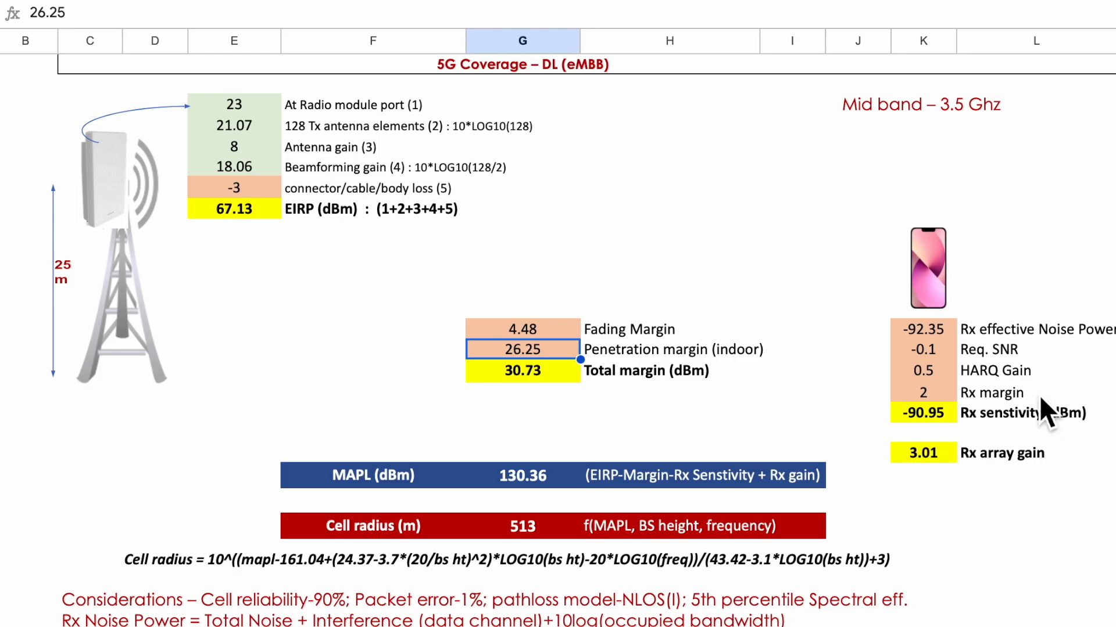
mouse_move(935, 442)
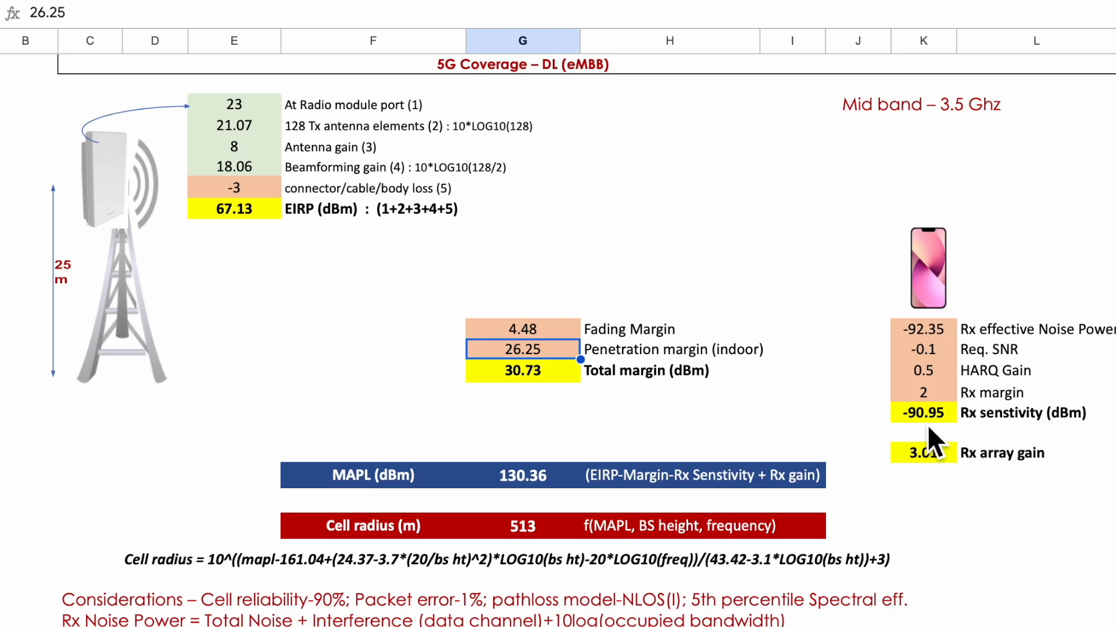
click(924, 412)
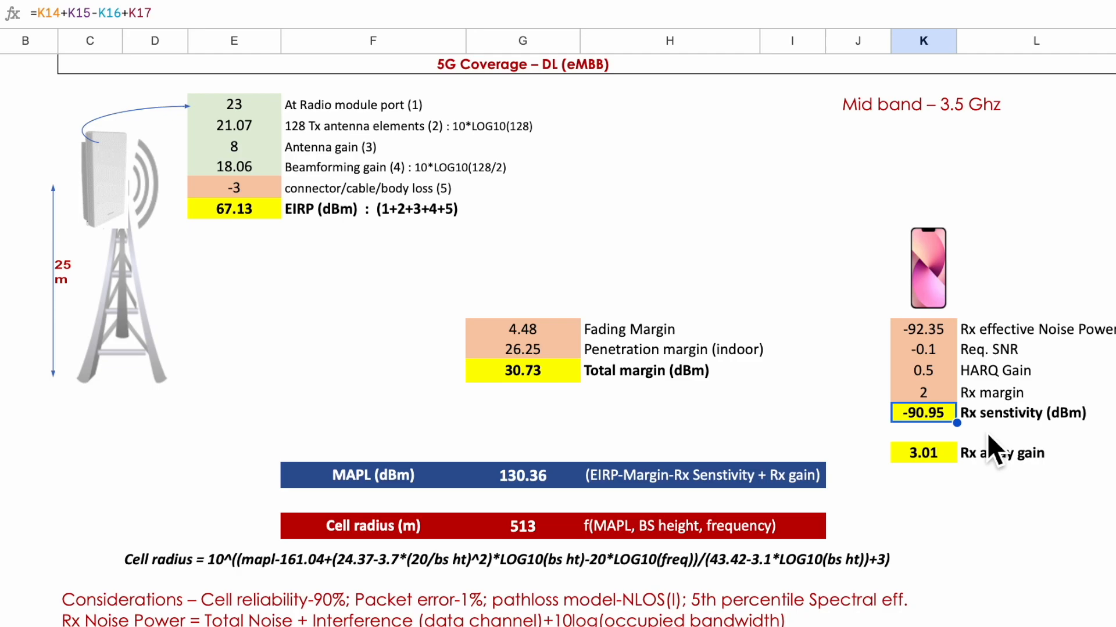
mouse_move(882, 438)
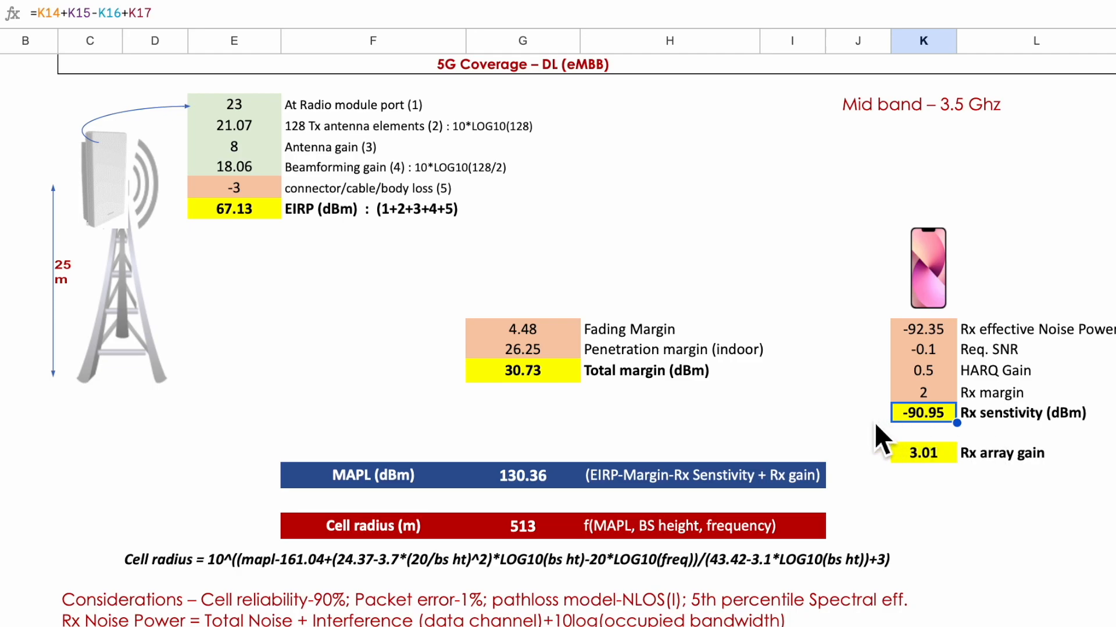
mouse_move(922, 466)
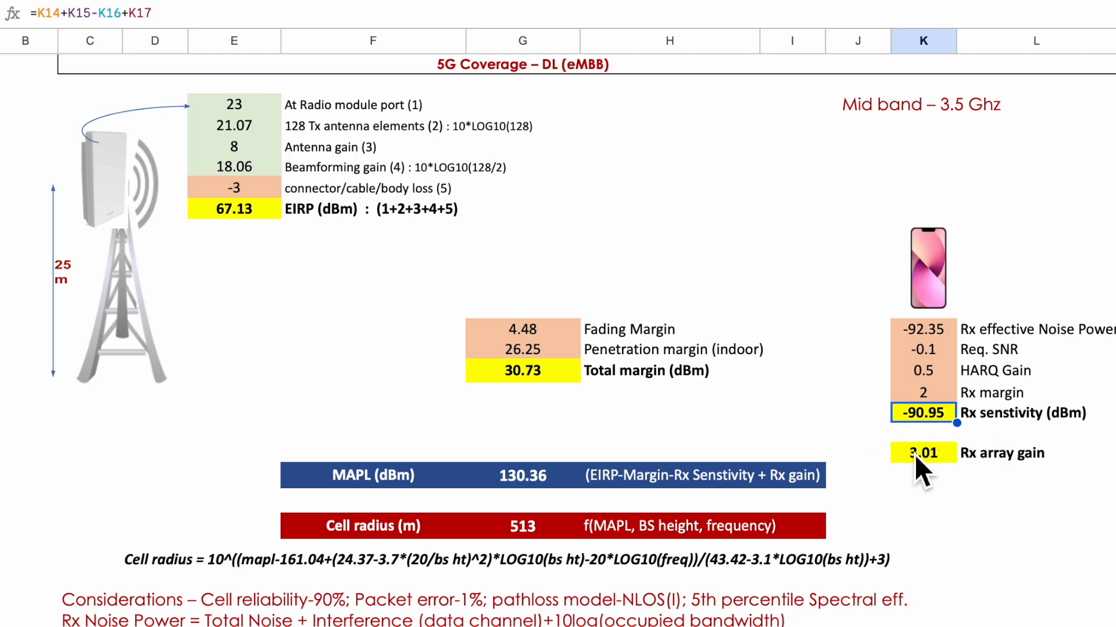
click(921, 452)
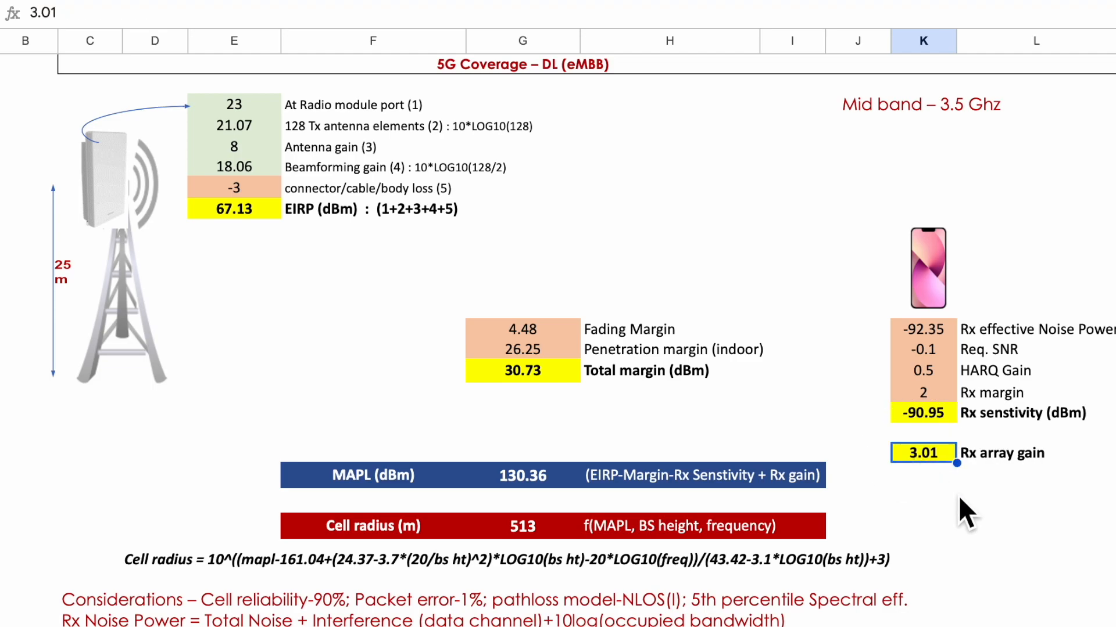
mouse_move(559, 498)
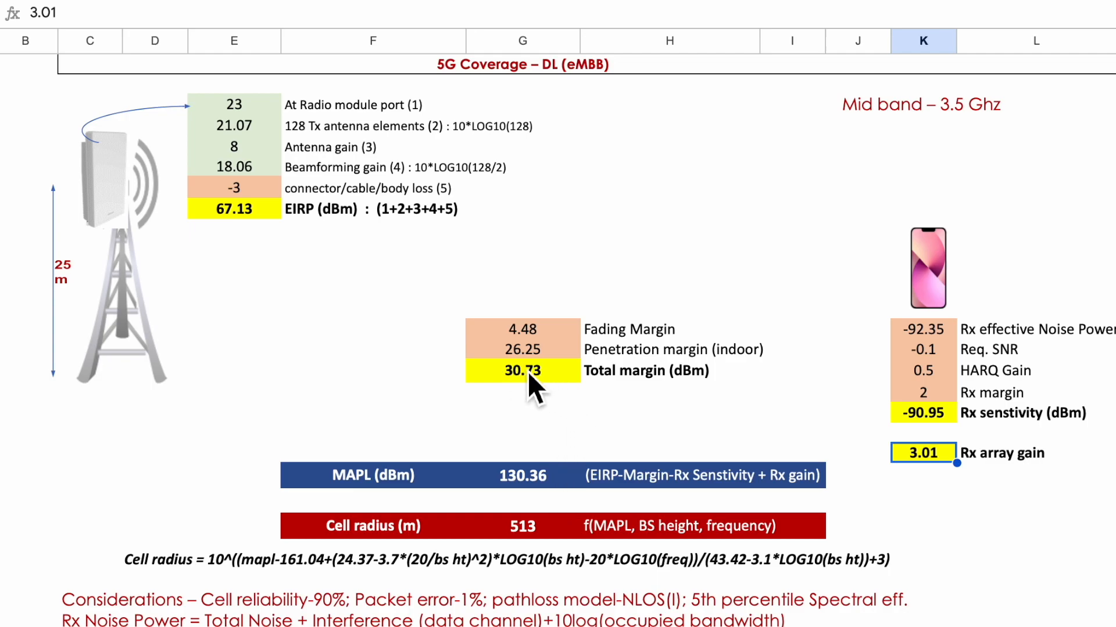
mouse_move(540, 499)
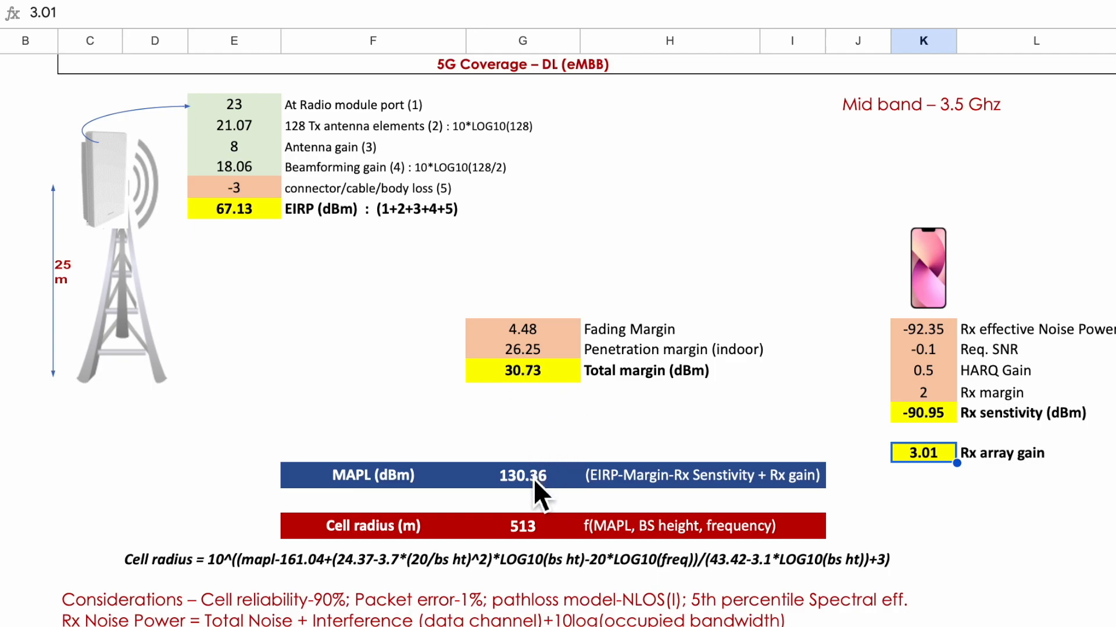
click(522, 475)
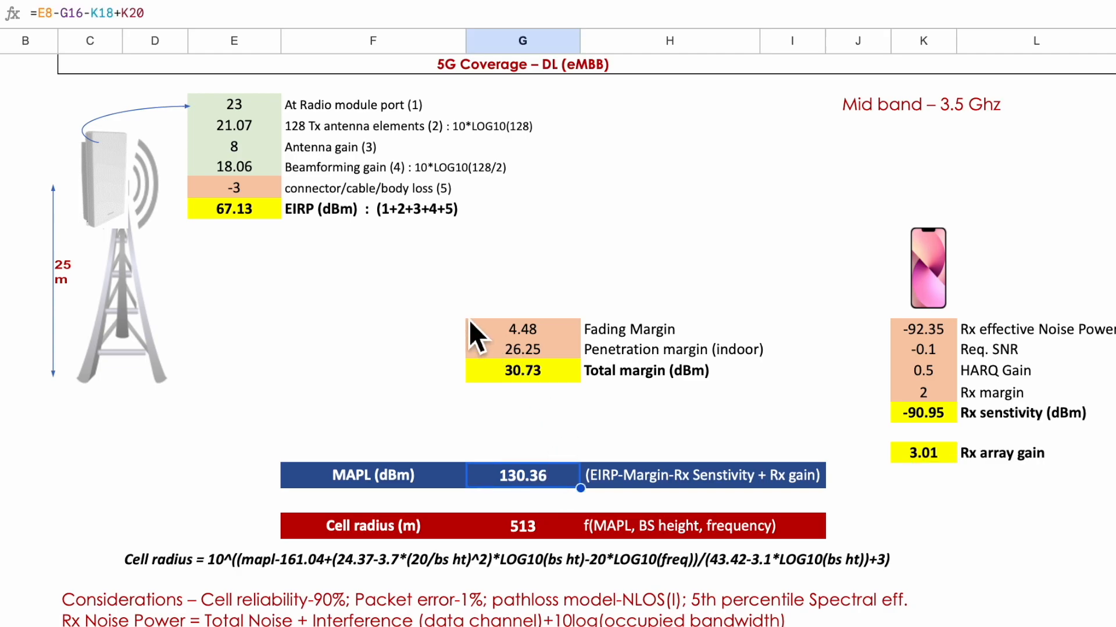
mouse_move(271, 142)
text(=10*LOG10(128)
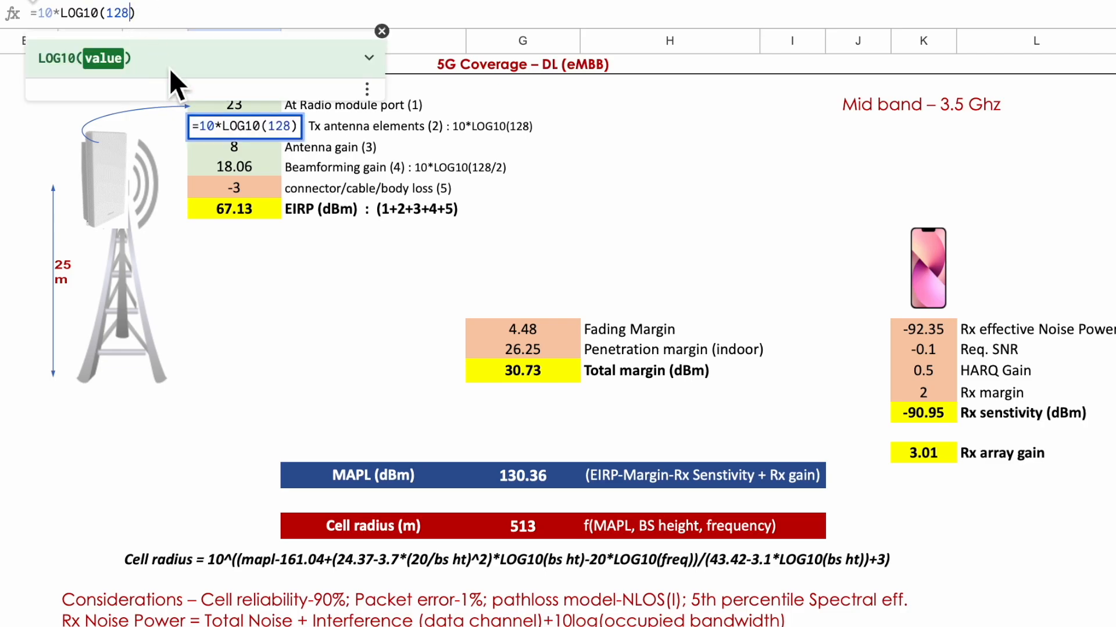
- Edit the antenna-elements gain formula to use 128 elements, giving 21.07 and a 513 m cell radius
text(64)
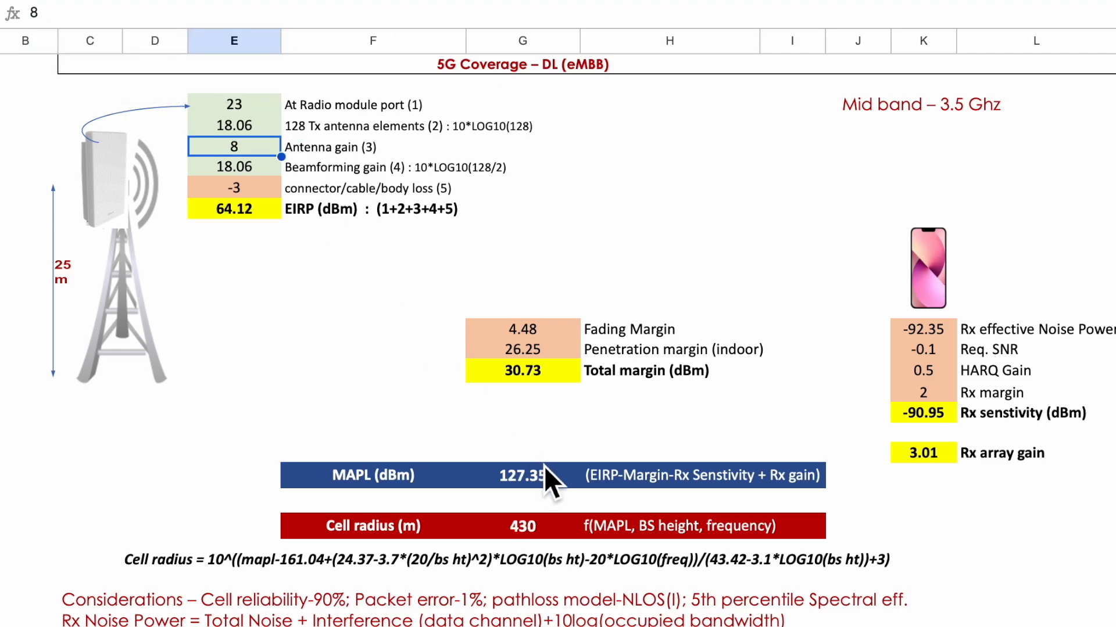
mouse_move(536, 508)
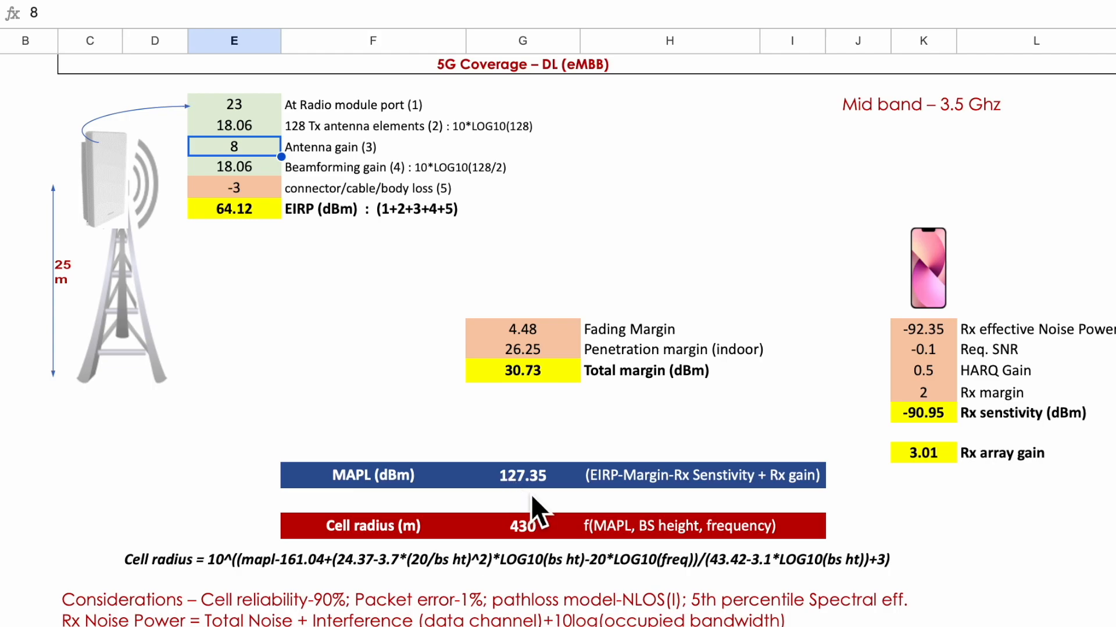
mouse_move(550, 544)
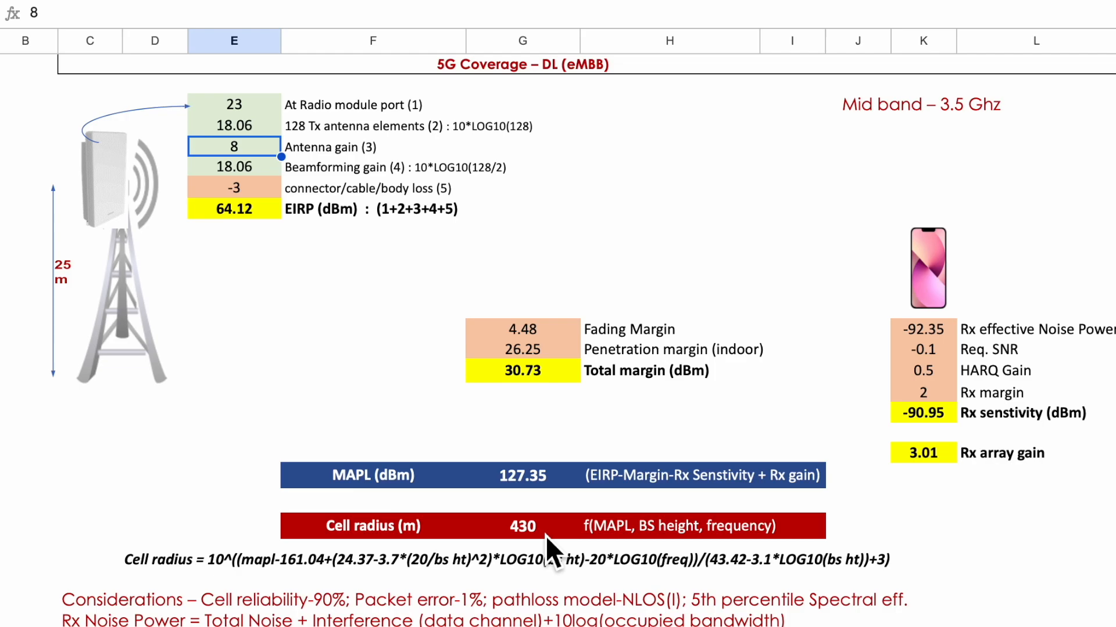
mouse_move(463, 353)
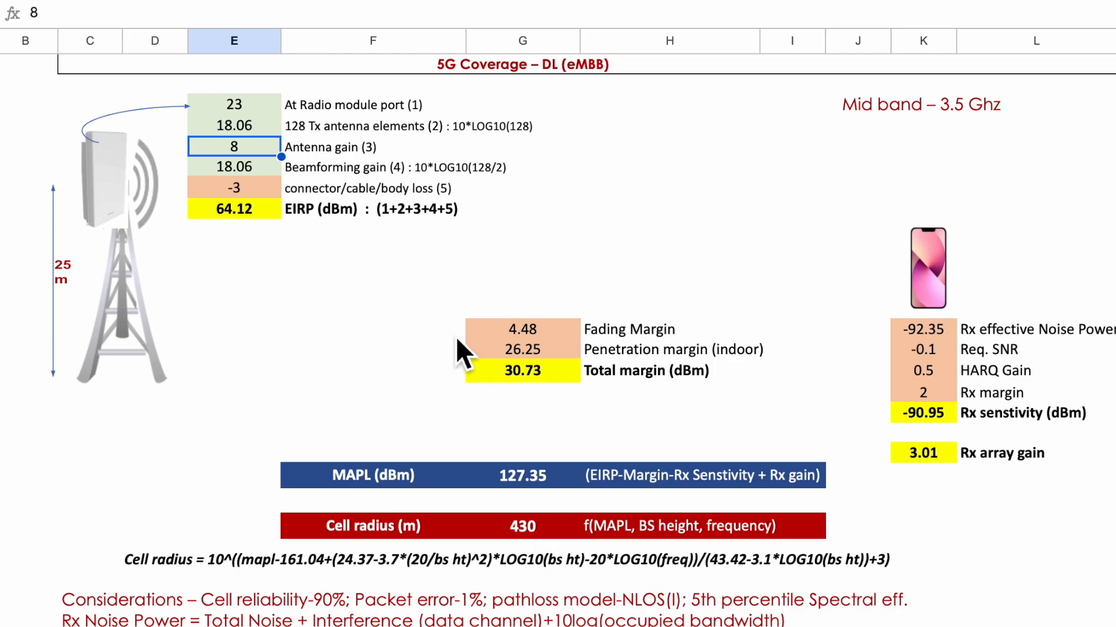
mouse_move(281, 178)
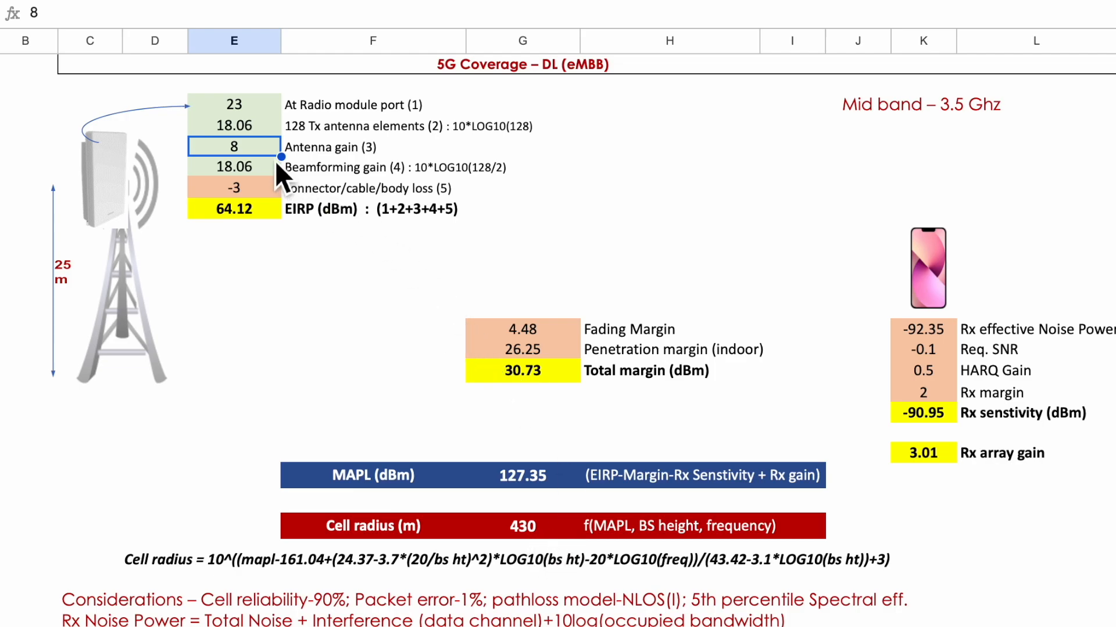
click(233, 125)
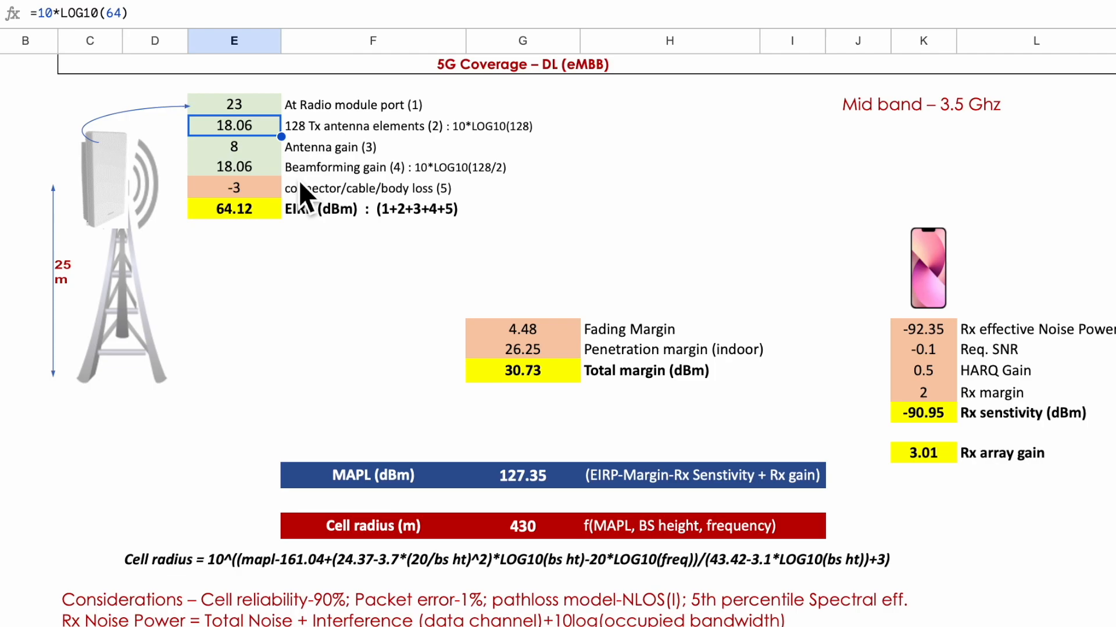
mouse_move(508, 491)
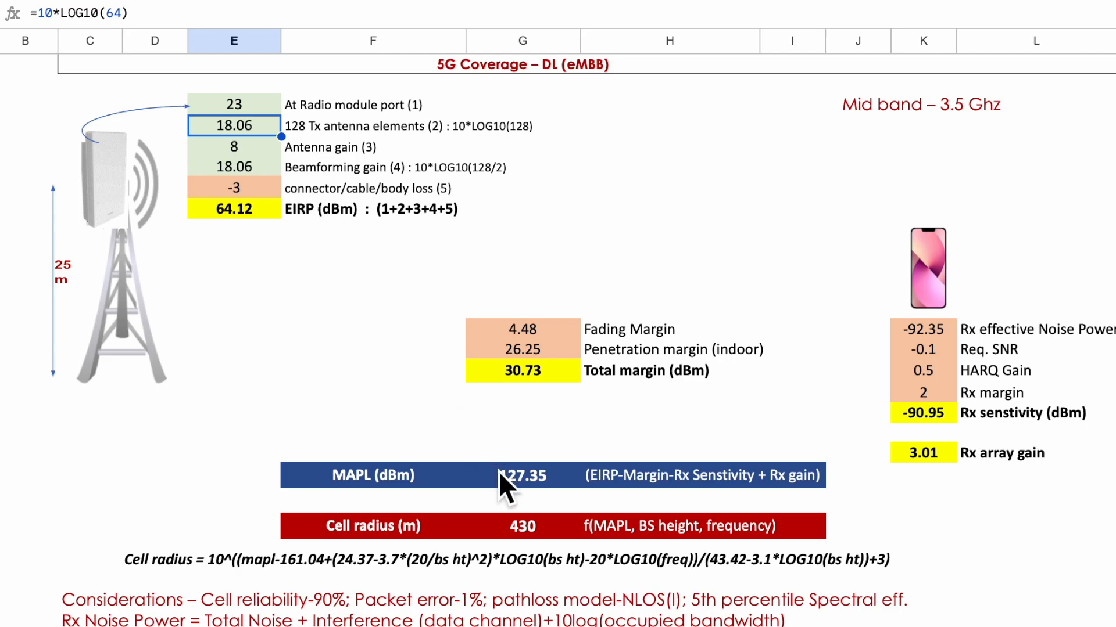
mouse_move(522, 555)
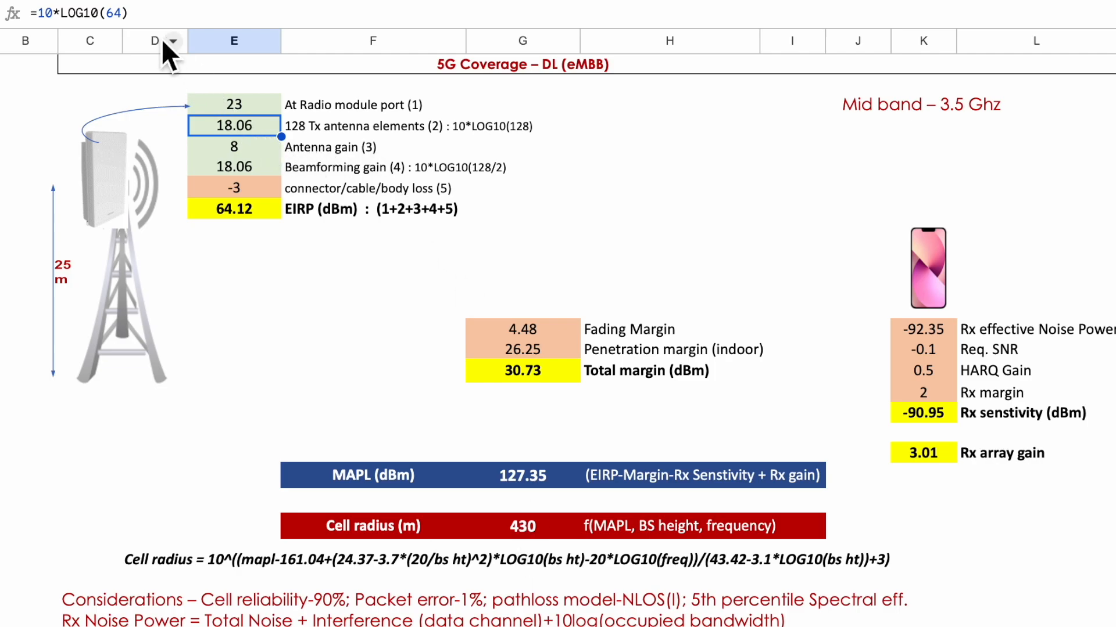
double_click(234, 125)
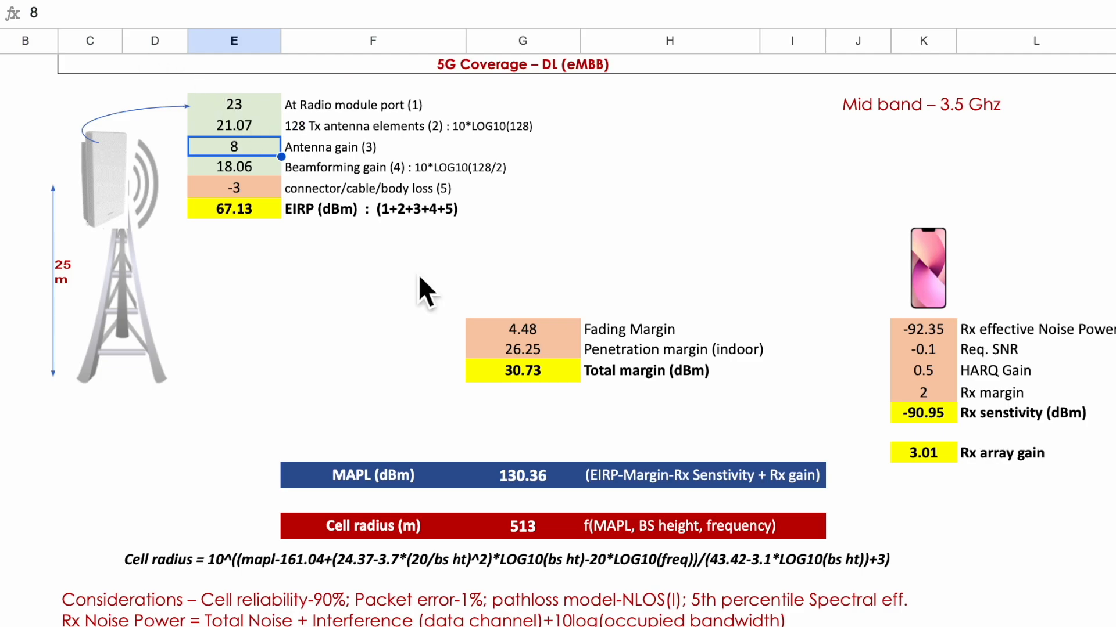
mouse_move(530, 544)
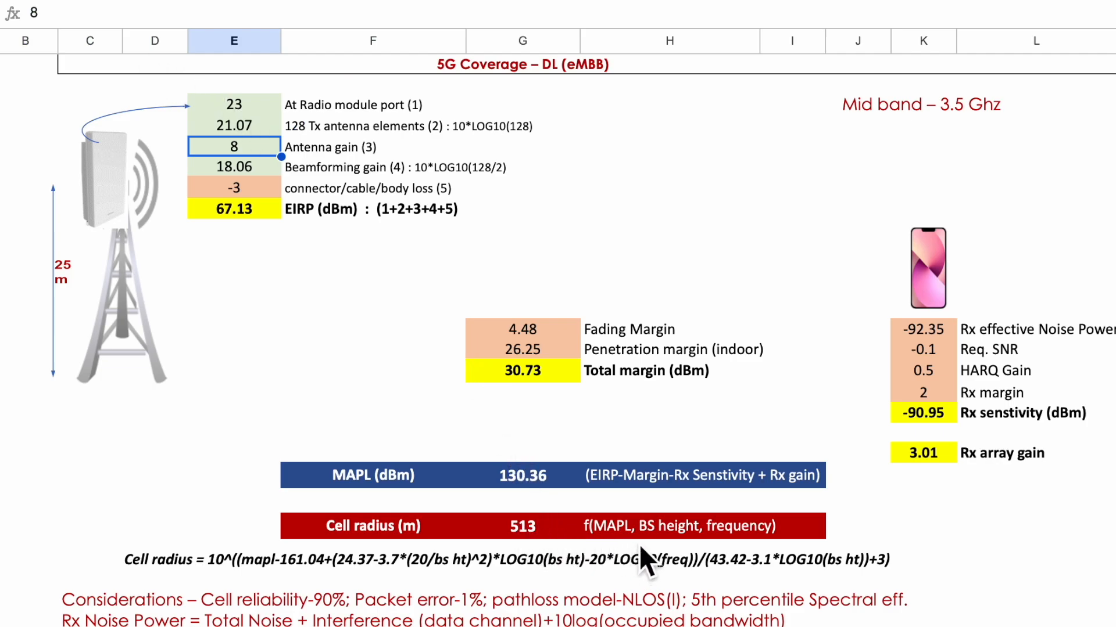
mouse_move(638, 555)
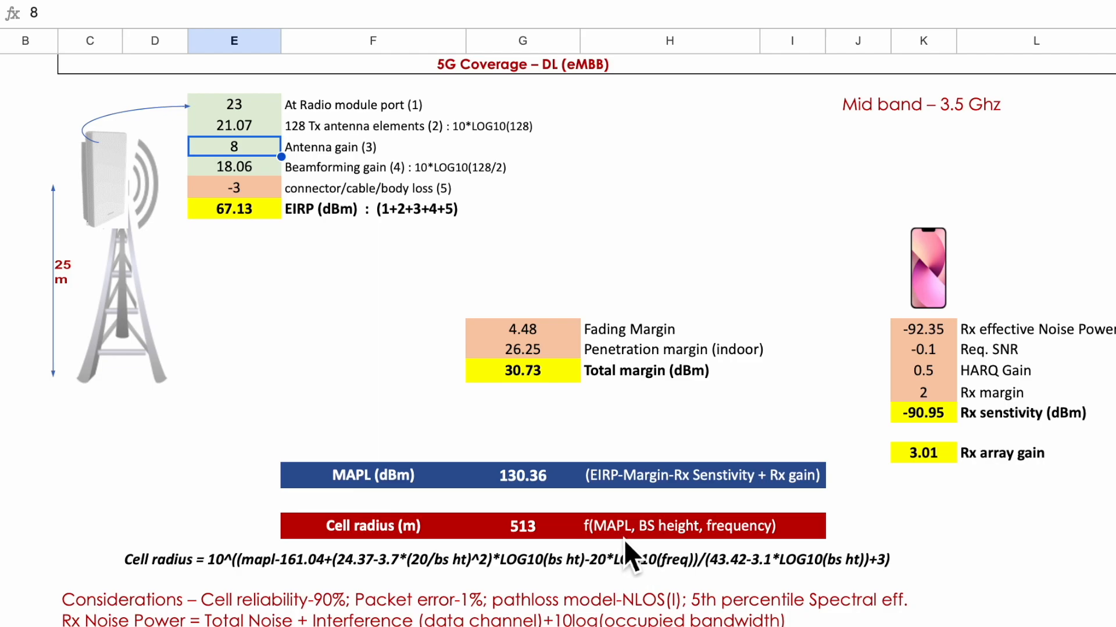
mouse_move(670, 559)
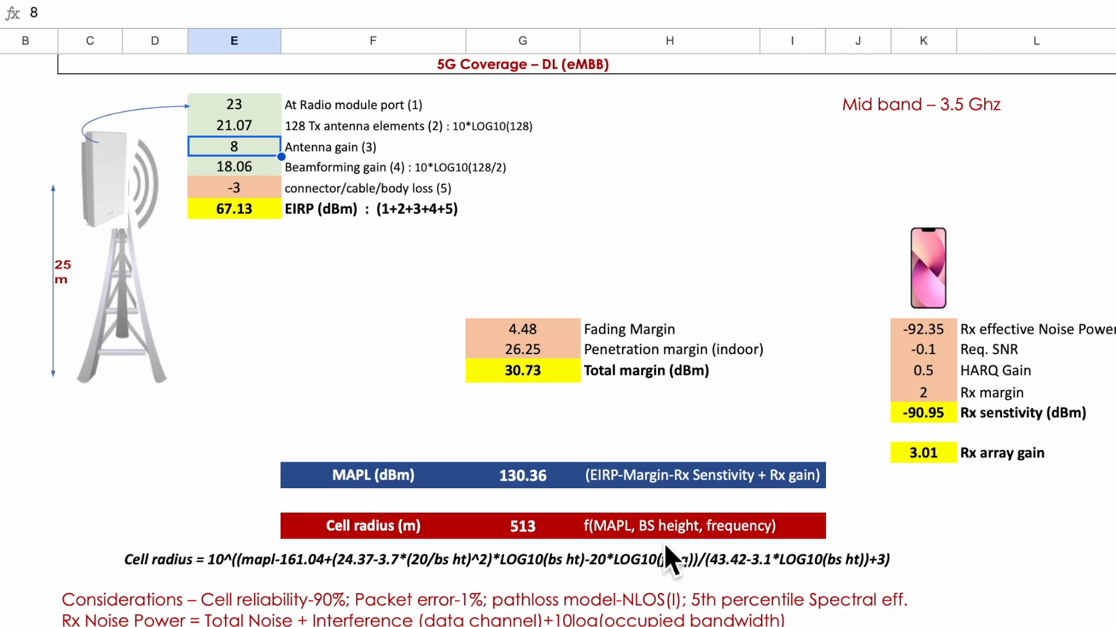
mouse_move(96, 245)
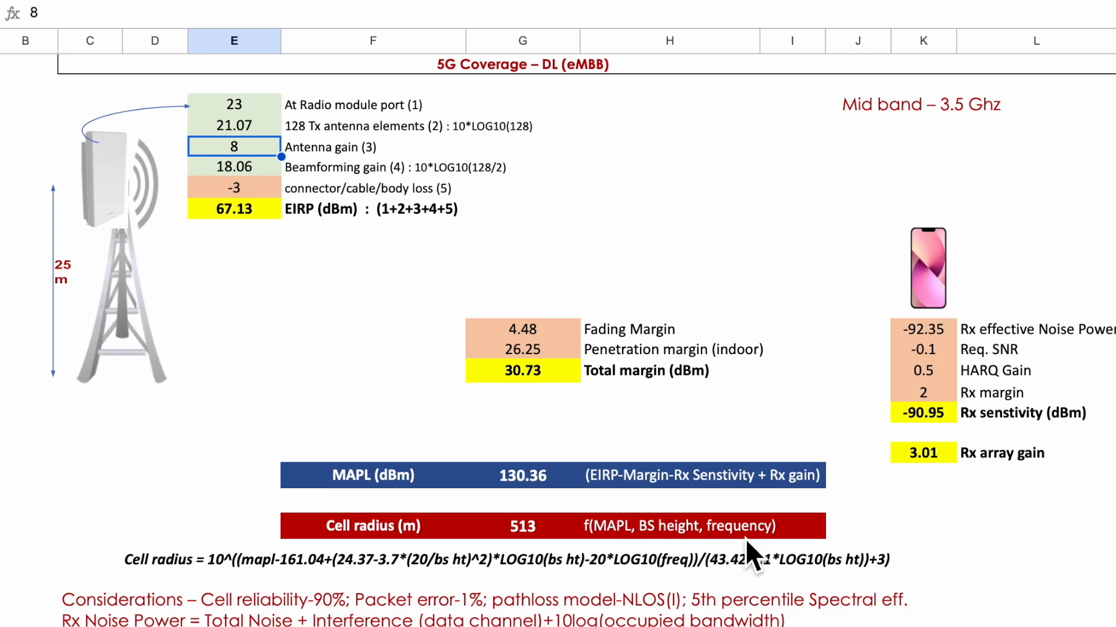
- Replace 3.5 with 1.8 as the frequency in the cell-radius formula, giving 721 m
click(522, 526)
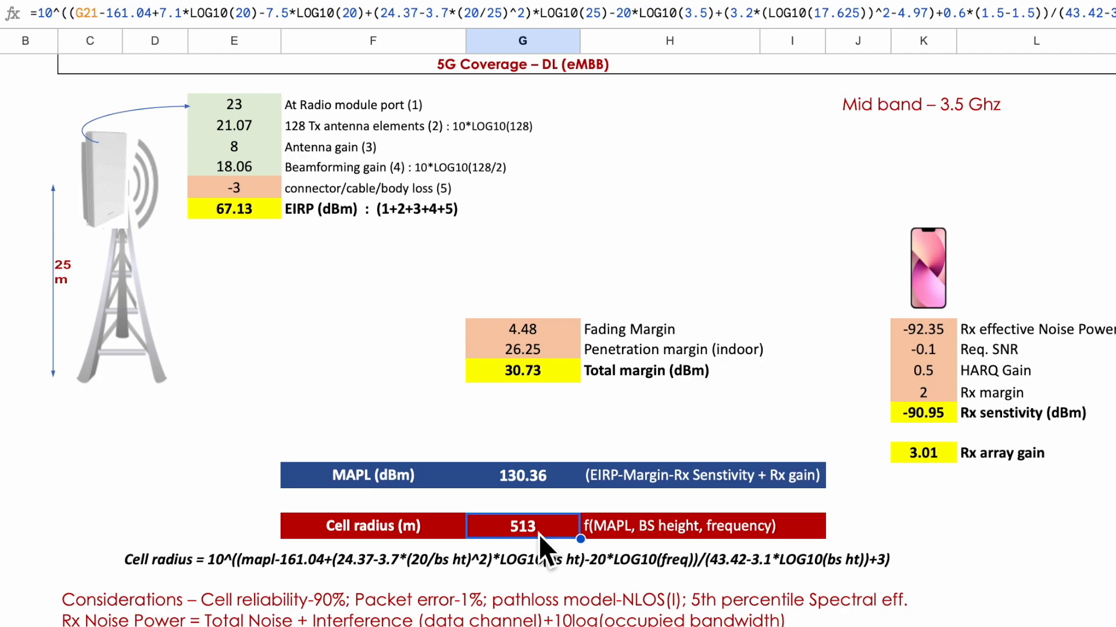
mouse_move(653, 160)
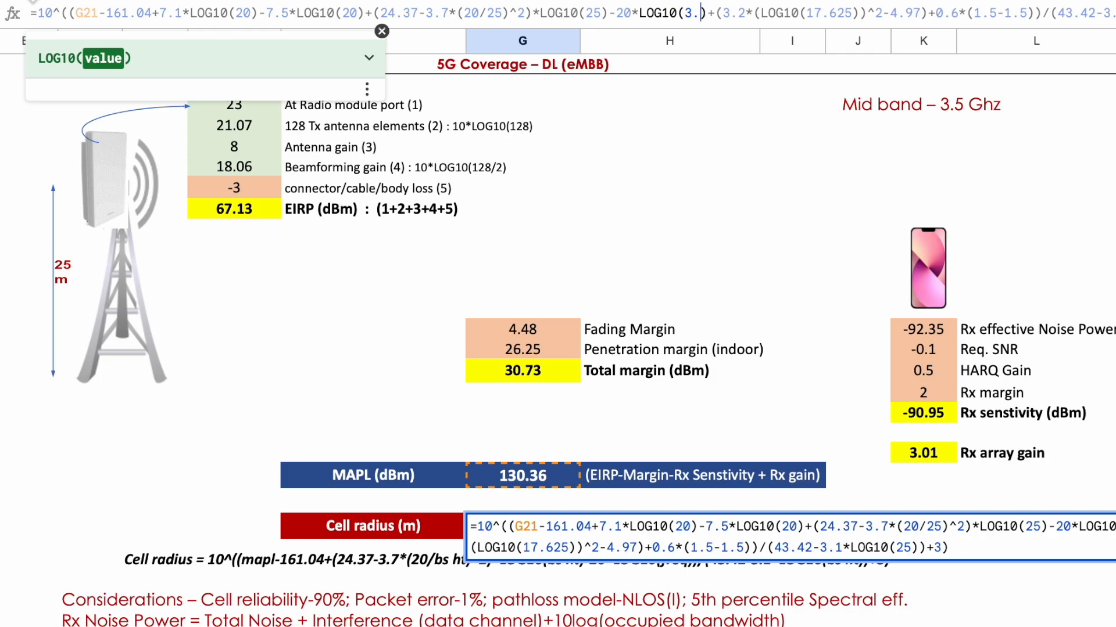
text(1.8)
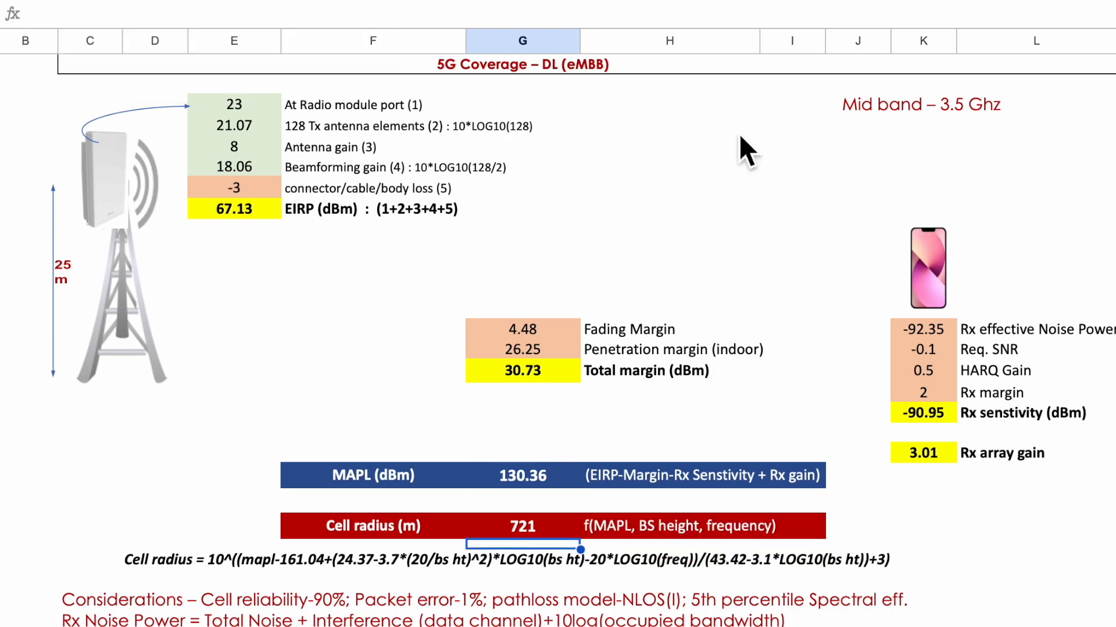
mouse_move(562, 530)
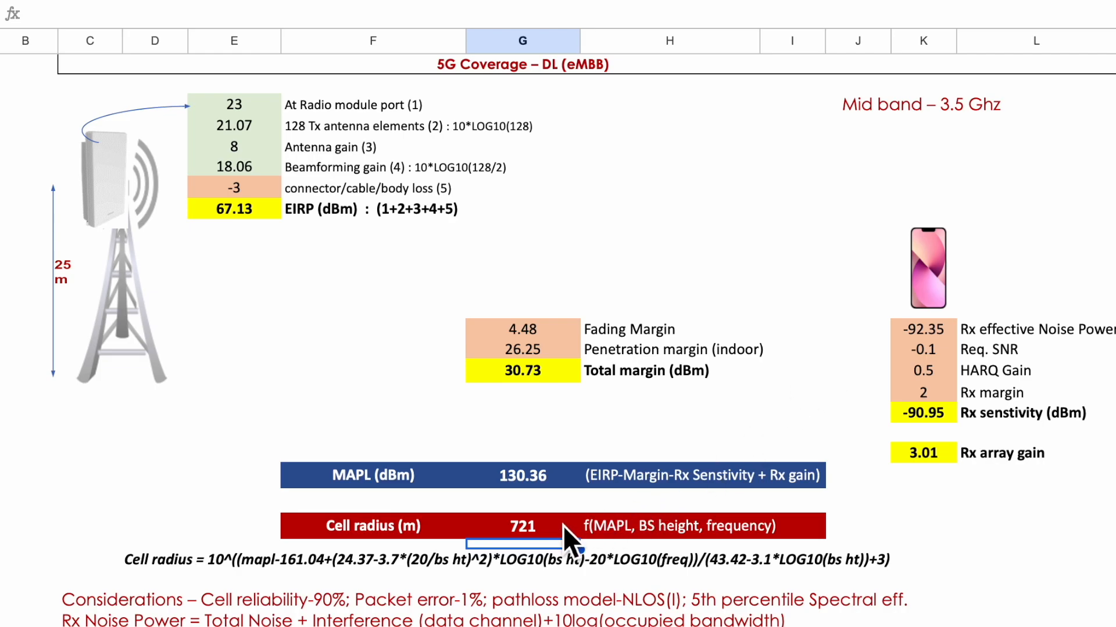
mouse_move(583, 541)
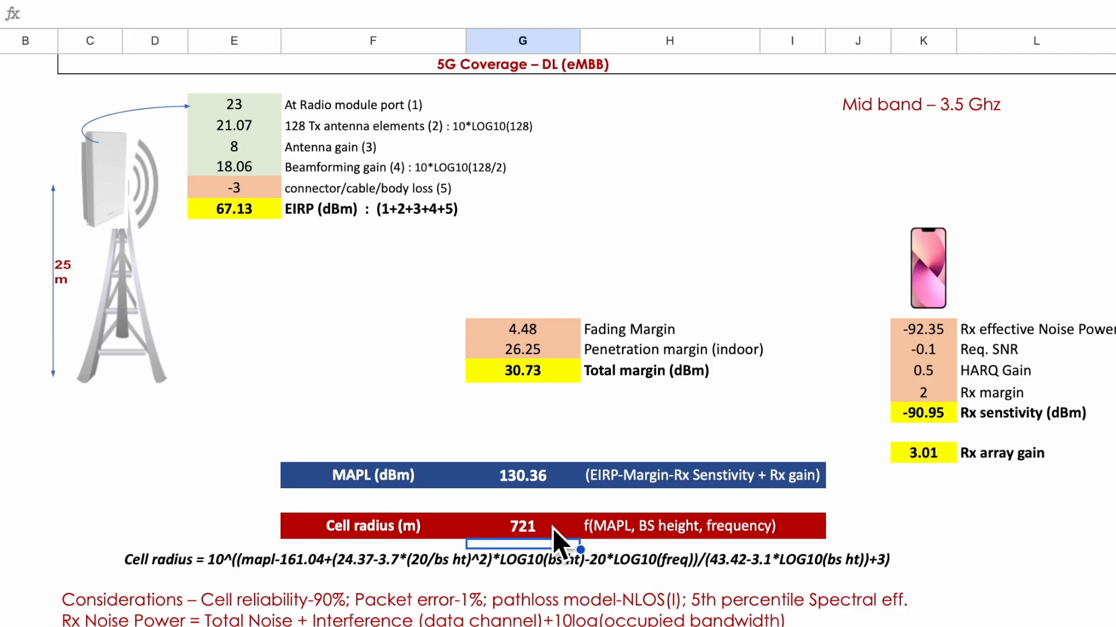
click(522, 525)
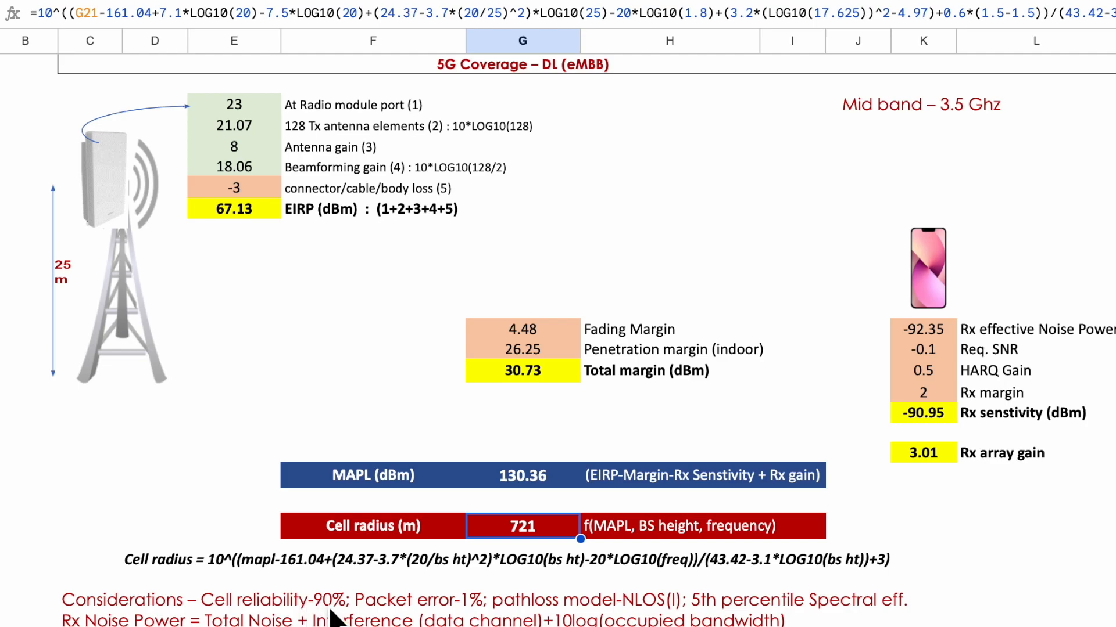
mouse_move(345, 616)
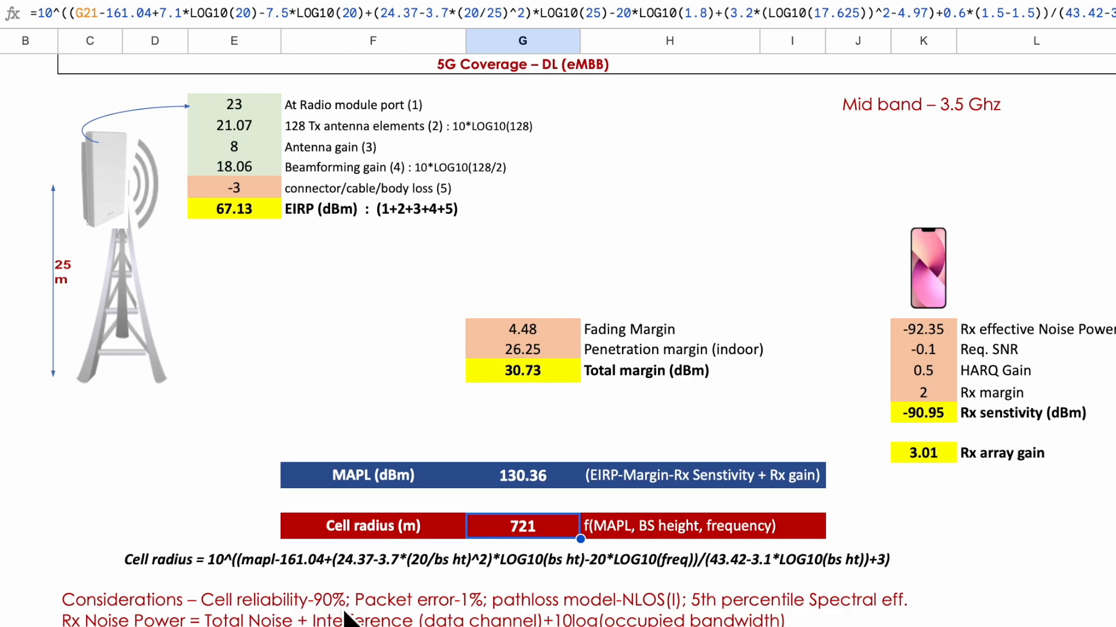
mouse_move(613, 411)
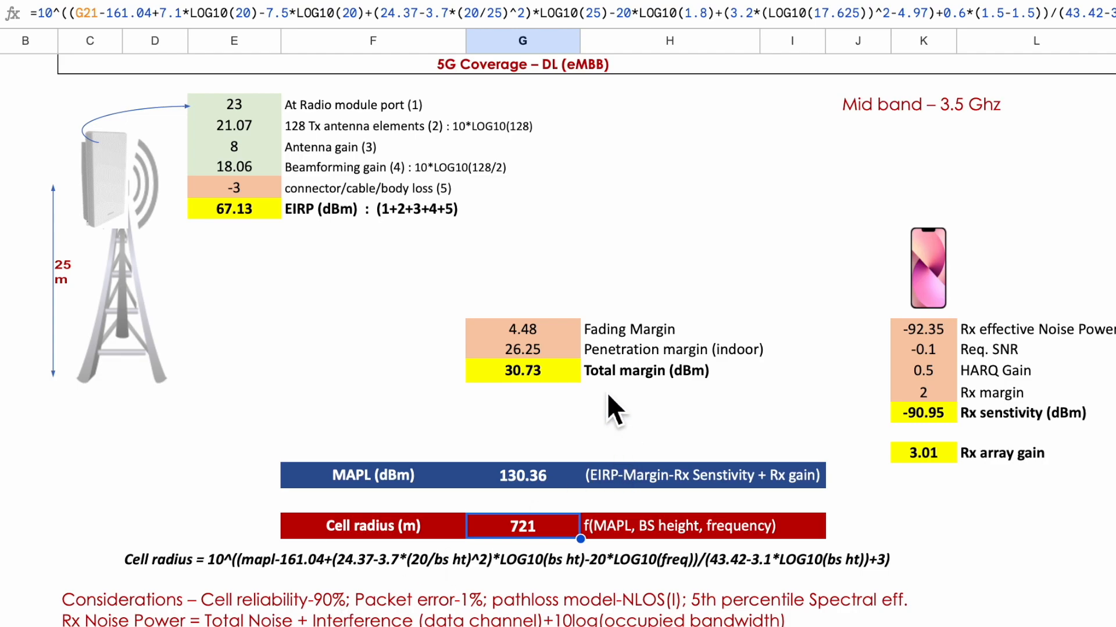
mouse_move(647, 376)
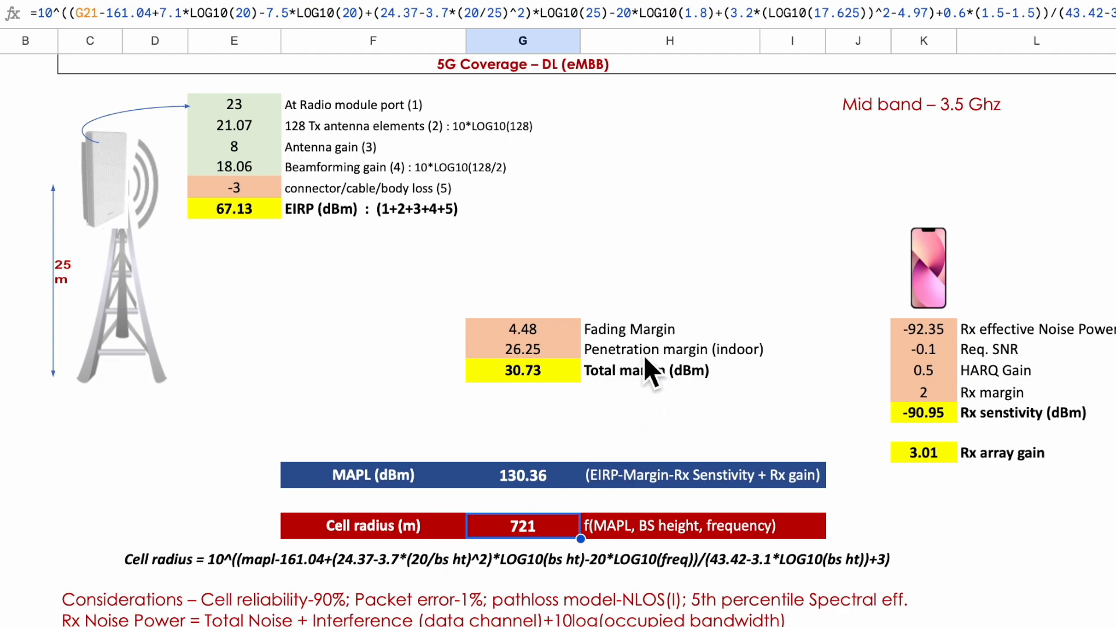
mouse_move(569, 369)
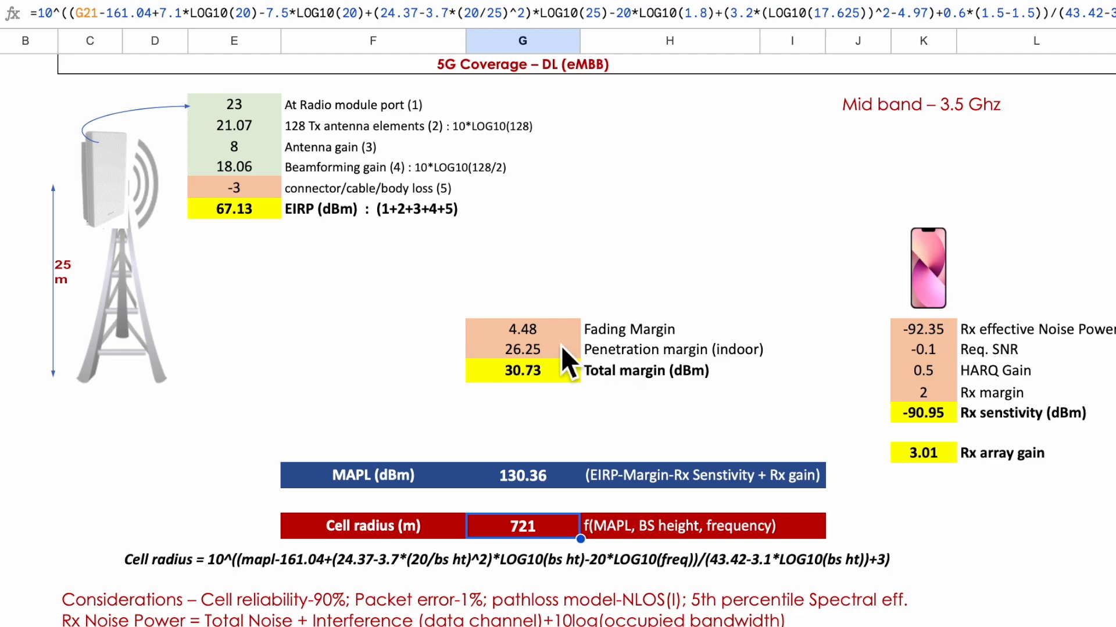
mouse_move(551, 377)
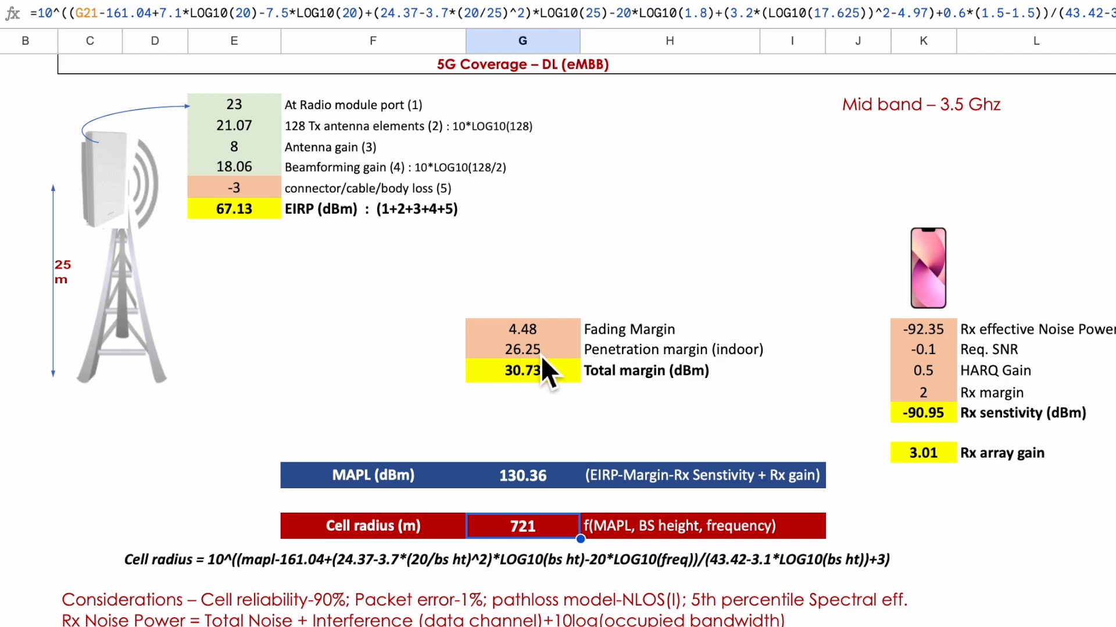
mouse_move(559, 487)
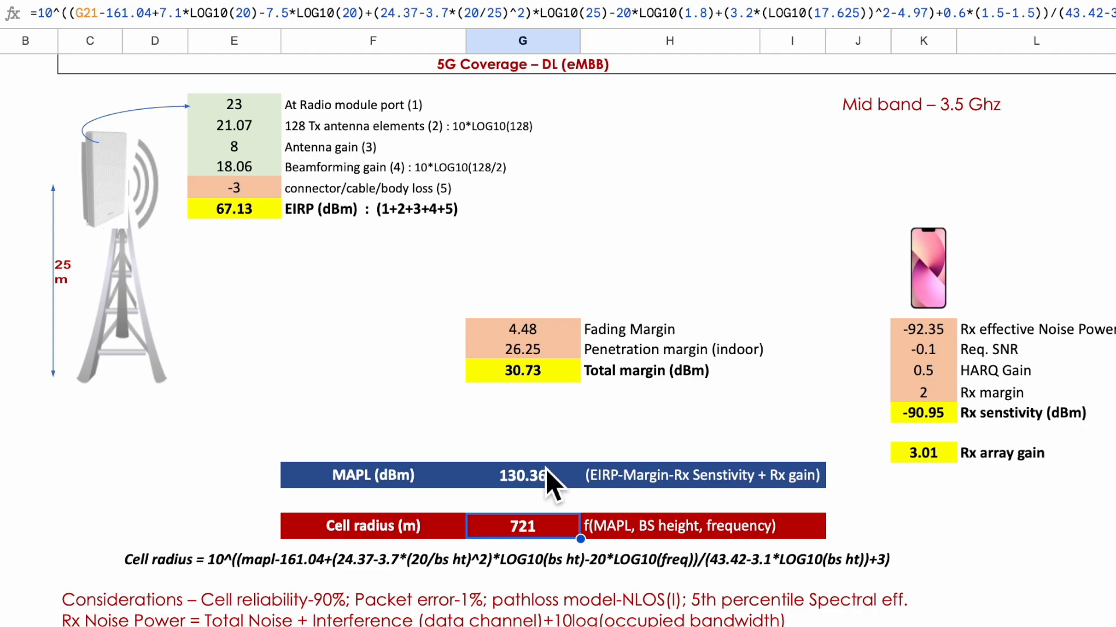
mouse_move(562, 530)
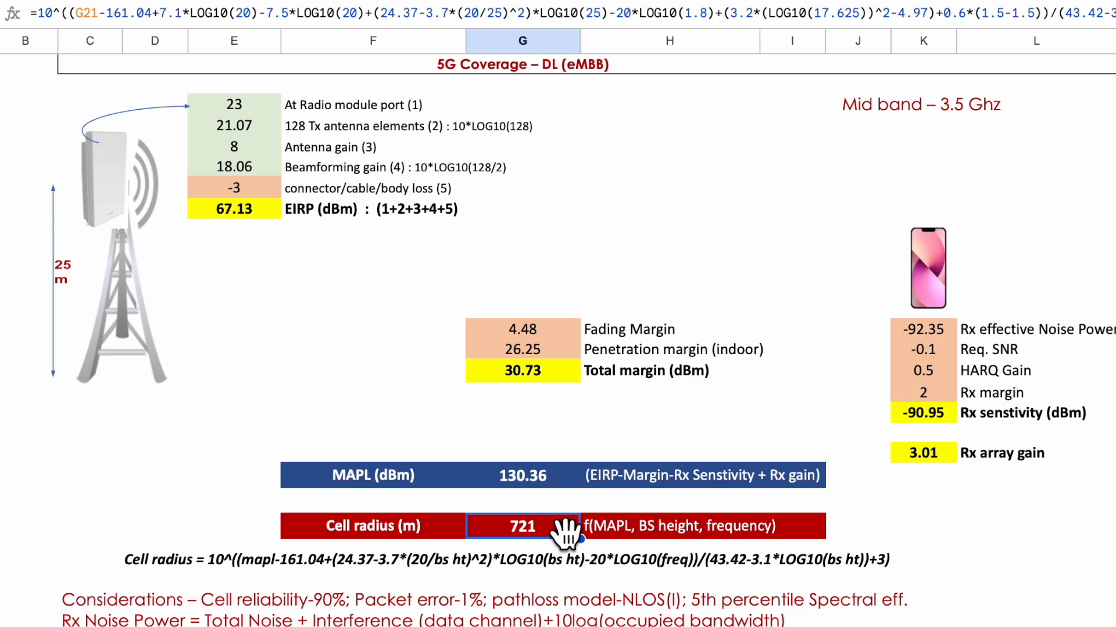
mouse_move(578, 600)
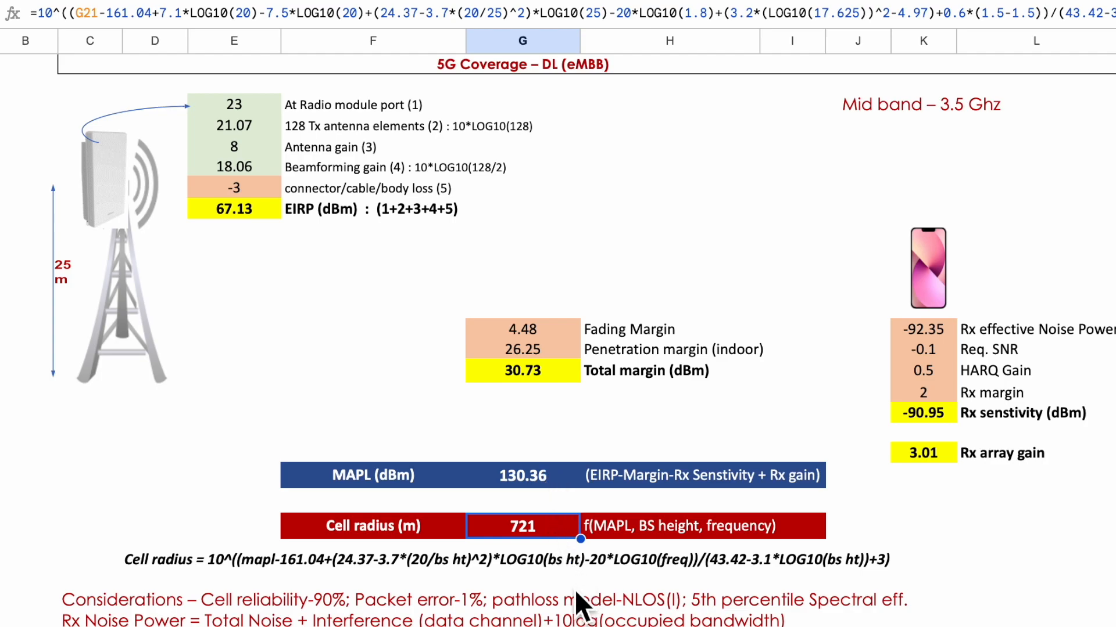
mouse_move(669, 616)
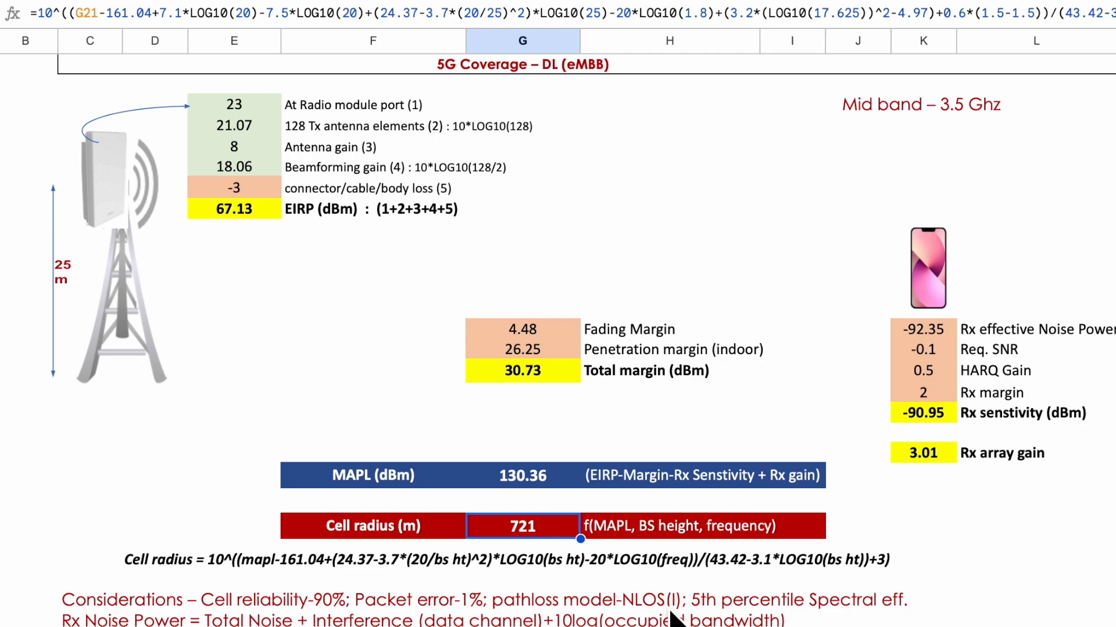
mouse_move(846, 623)
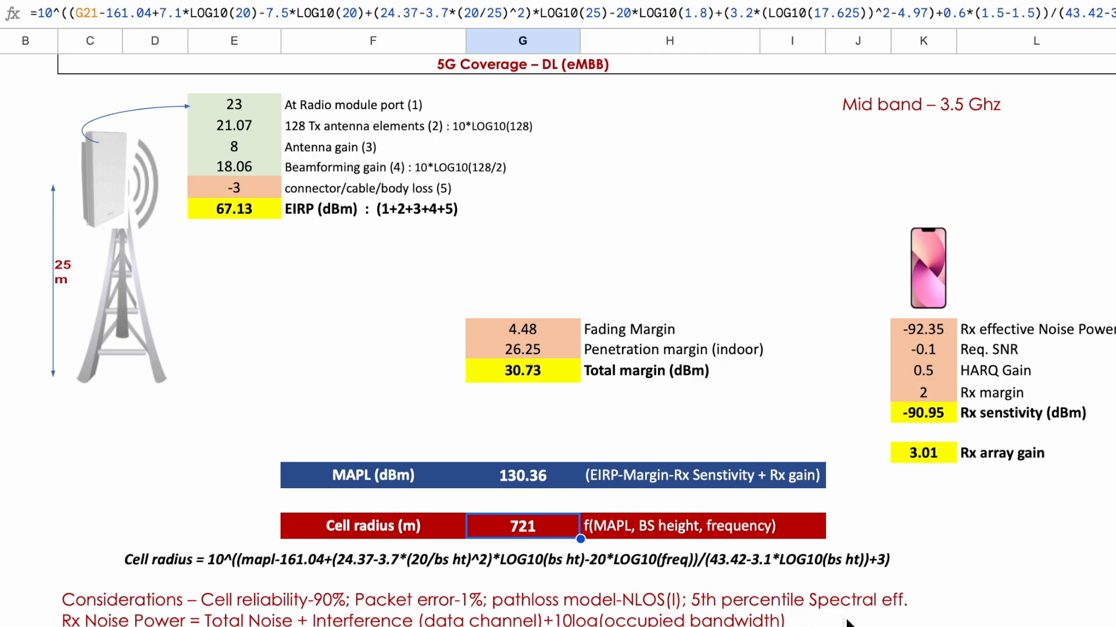